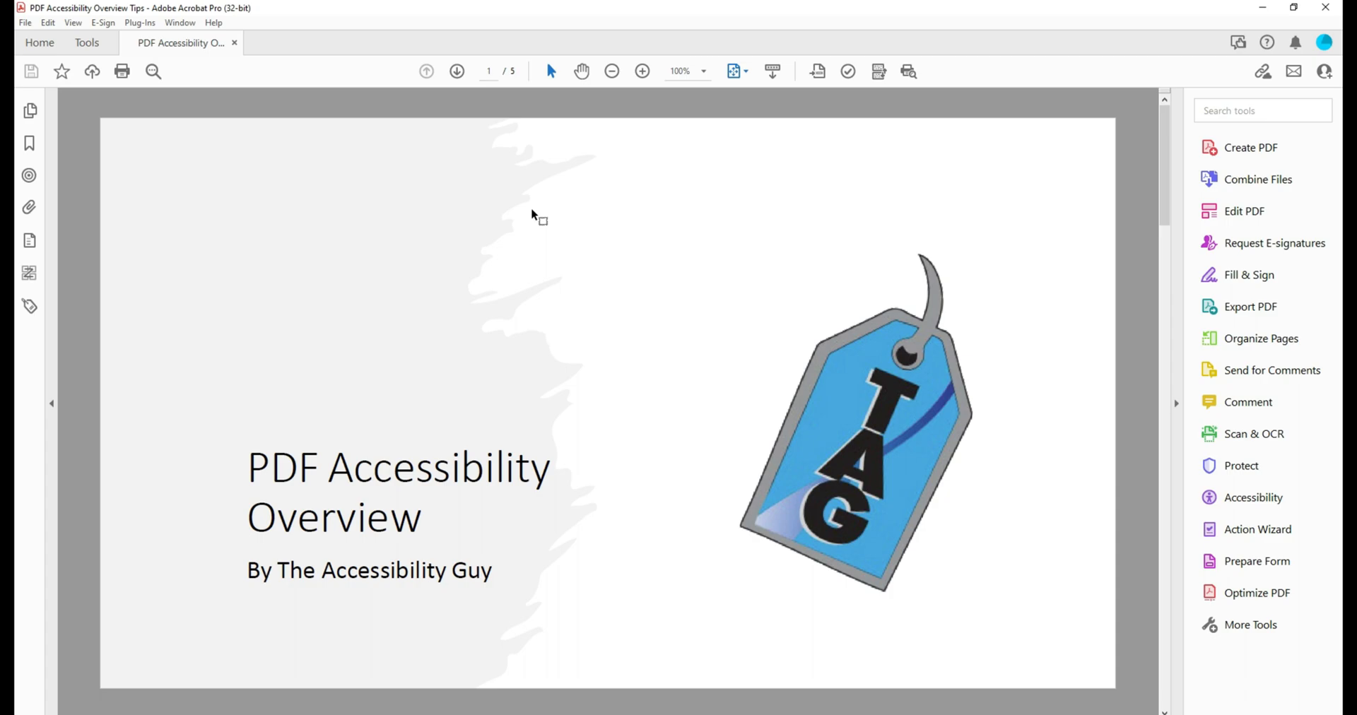
mouse_move(482, 184)
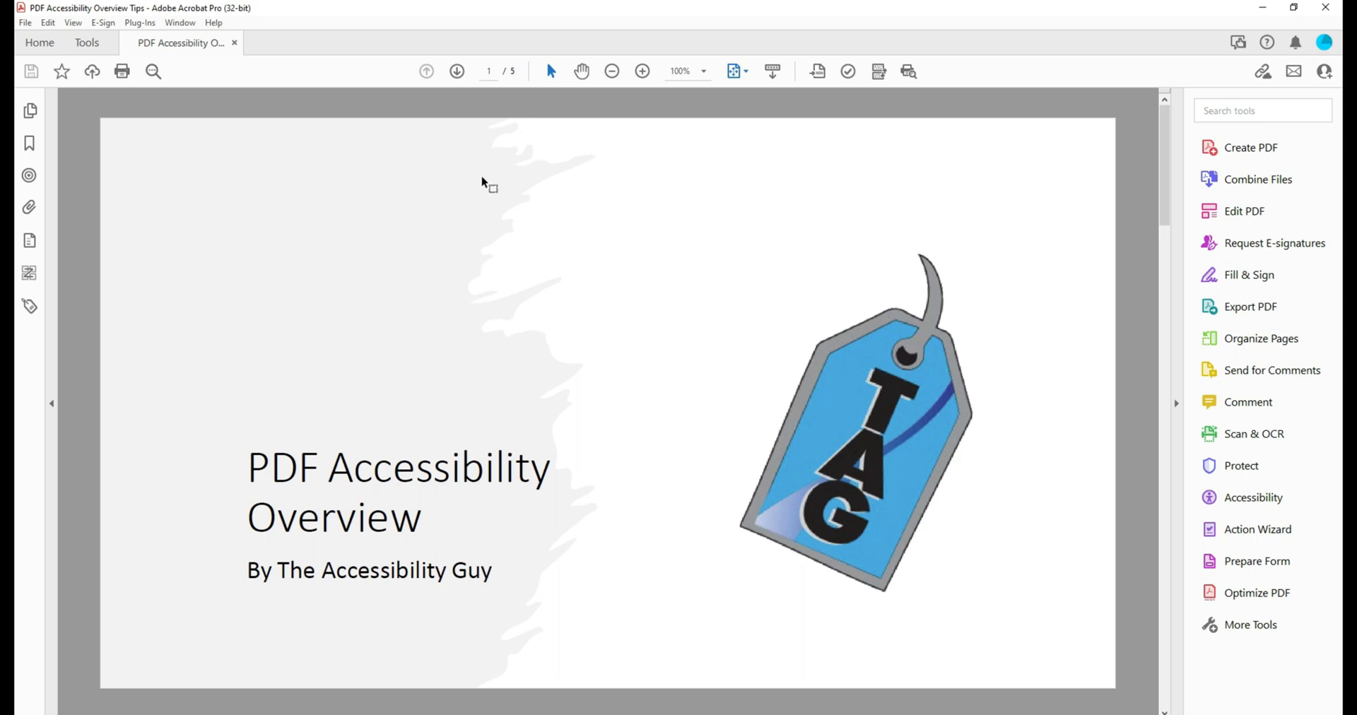
mouse_move(497, 208)
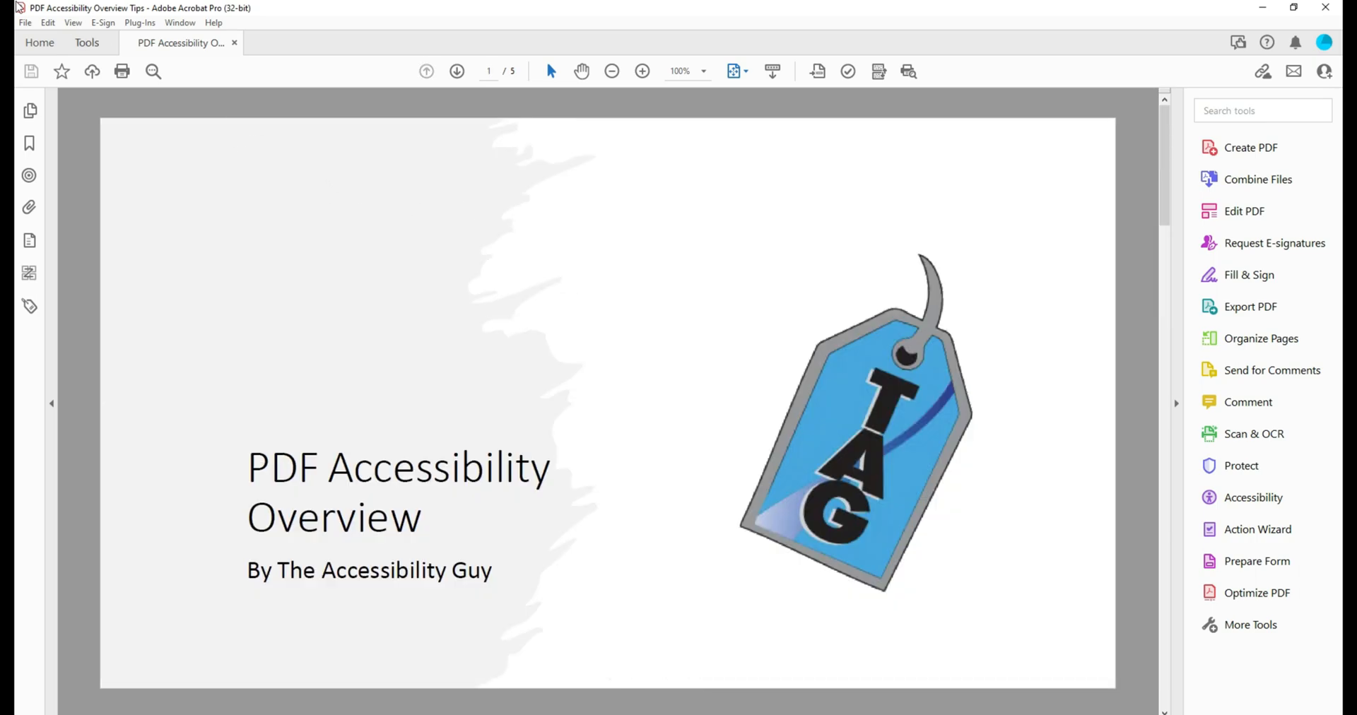
Choose the Adobe PDF printer in File > Print and bring up its document properties
click(24, 23)
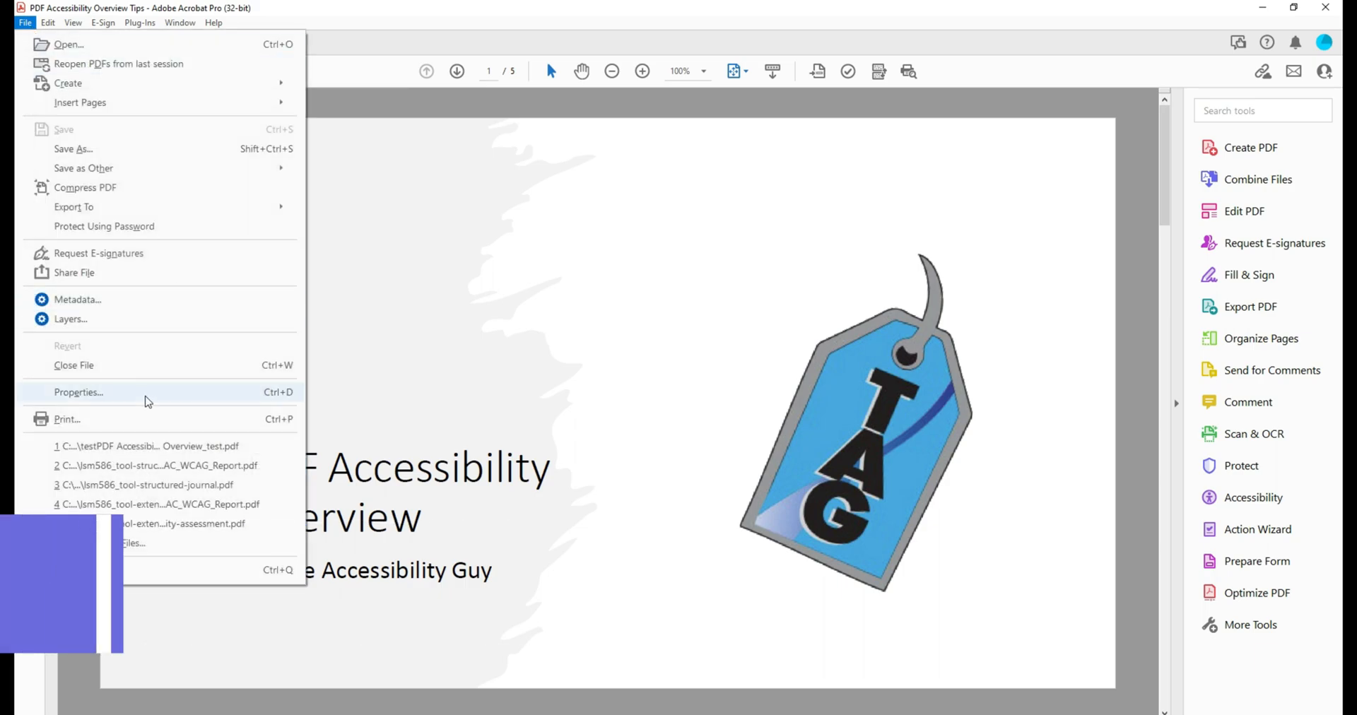
click(67, 418)
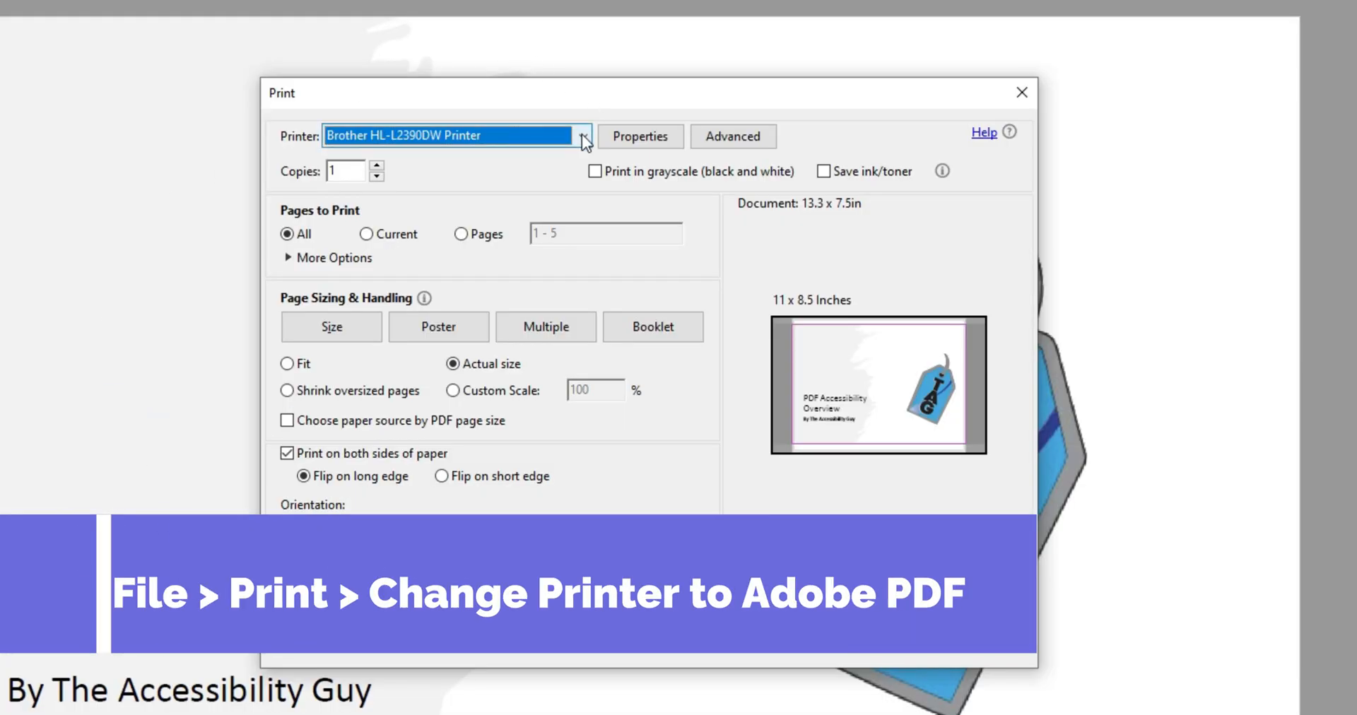
click(611, 136)
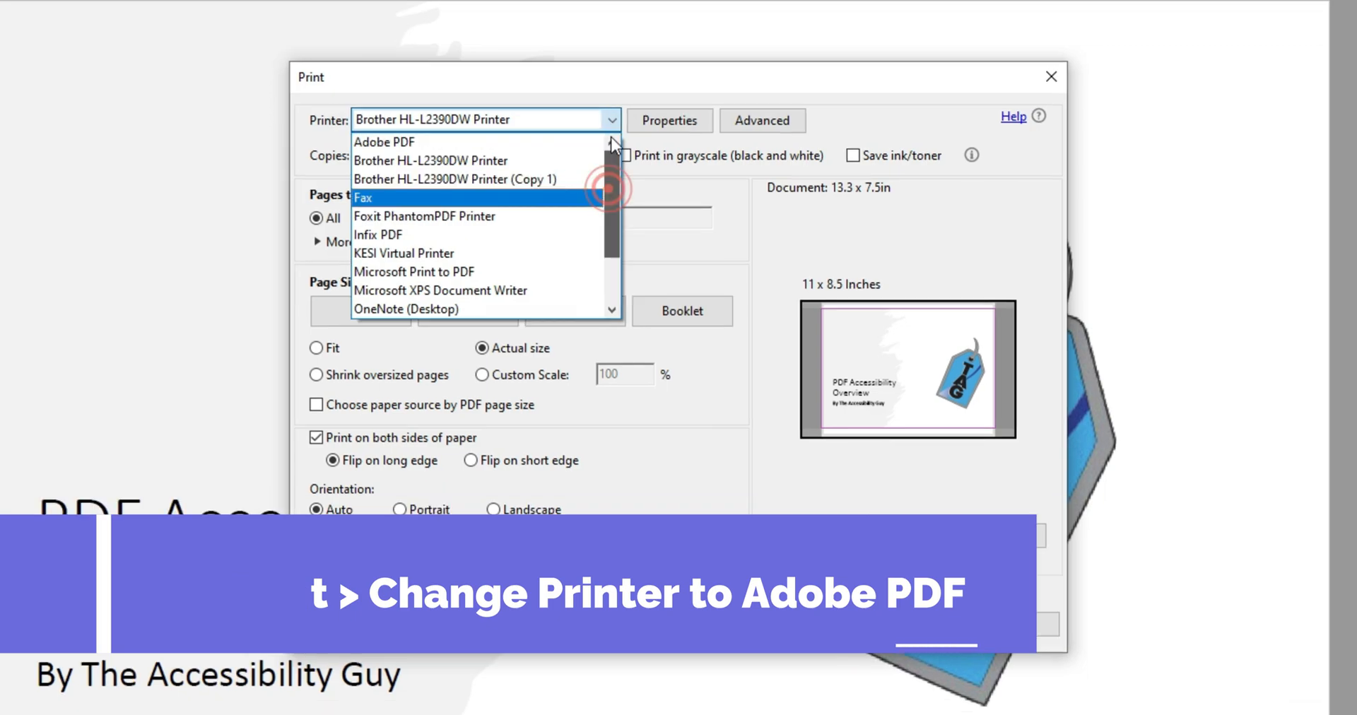
click(384, 142)
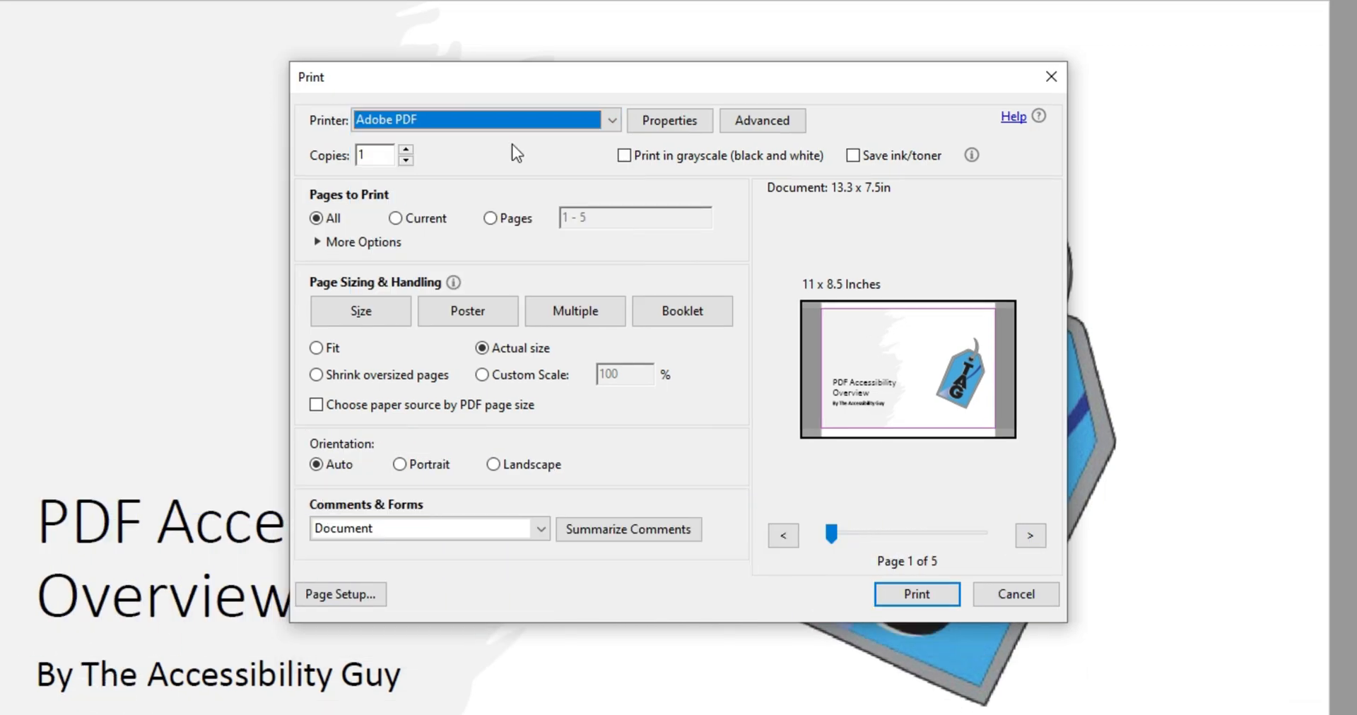
click(668, 120)
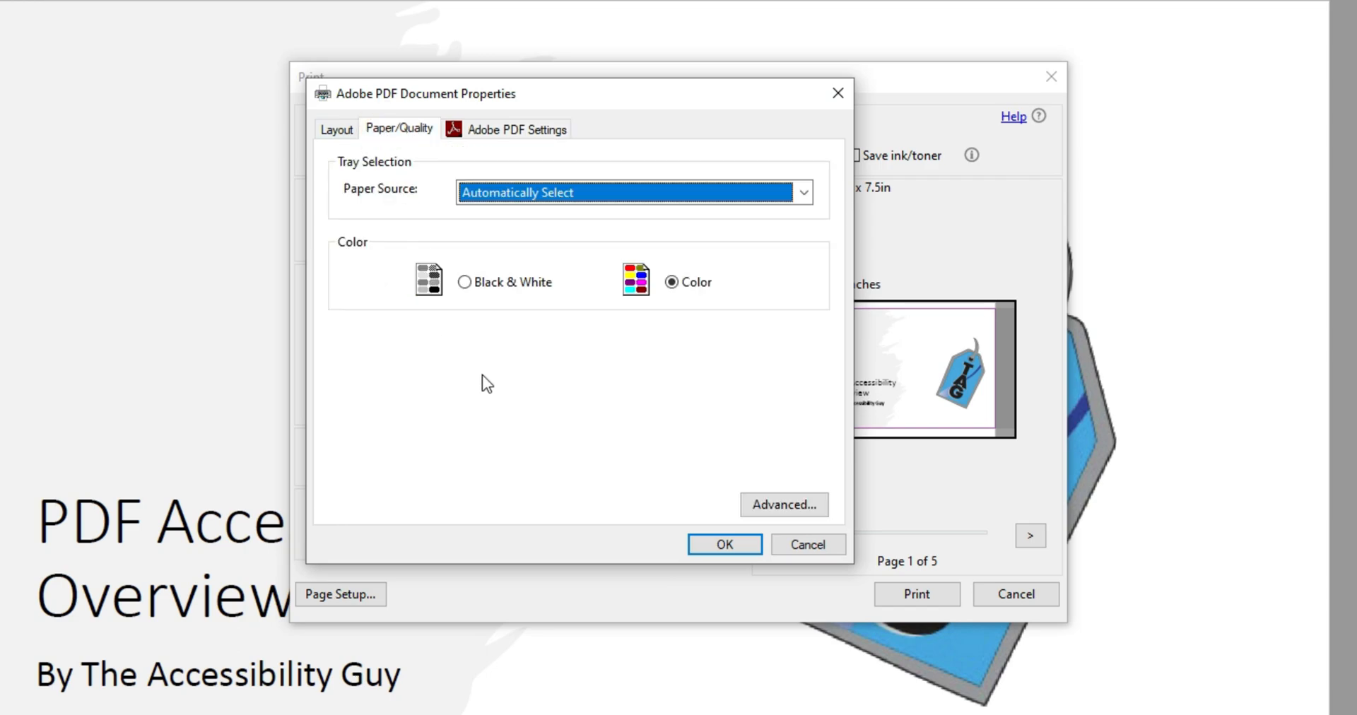
In Advanced options, set a PostScript Custom Page Size of 11 by 17 inches
click(781, 505)
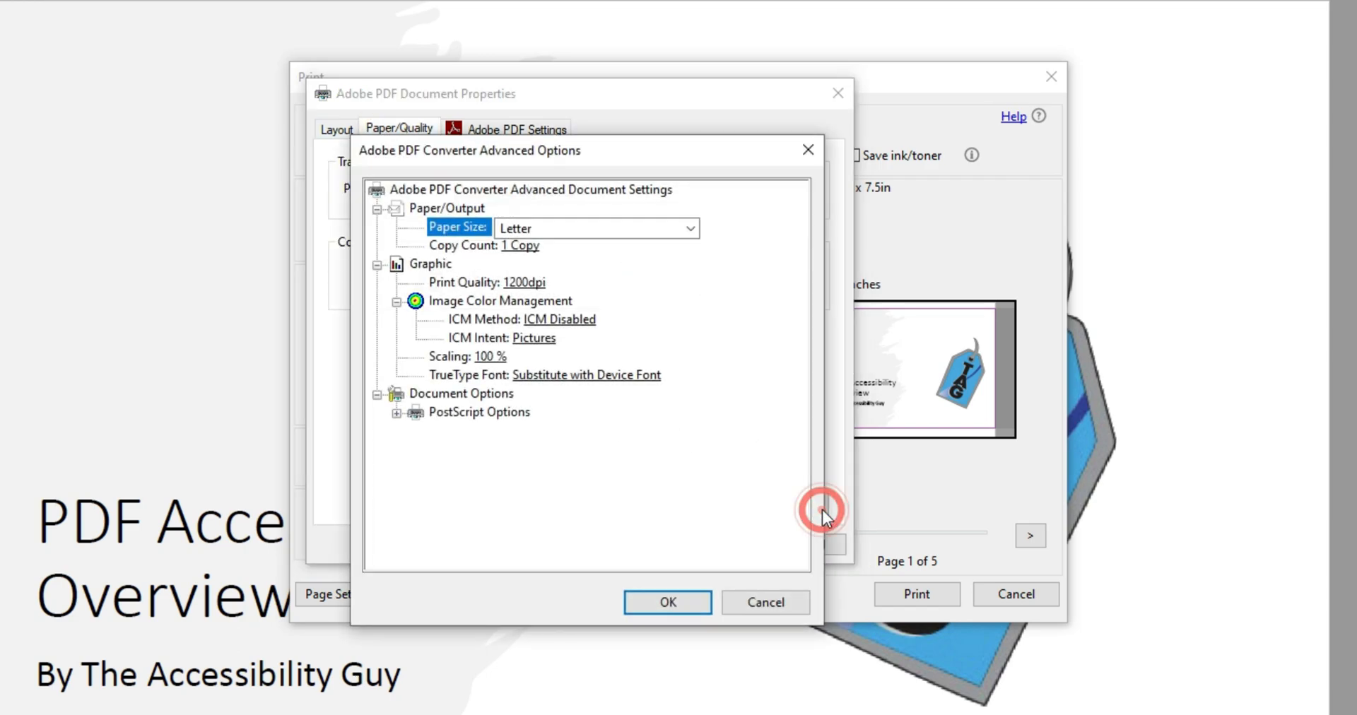
click(689, 227)
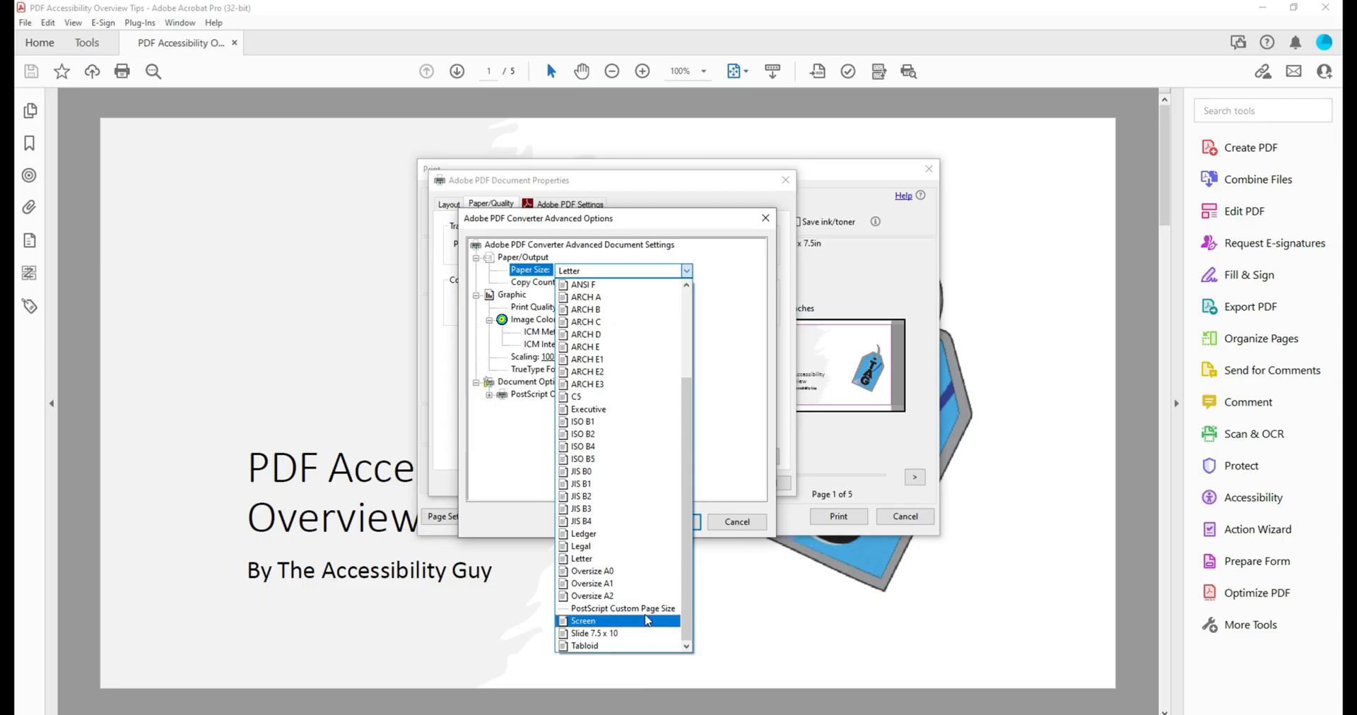
click(622, 610)
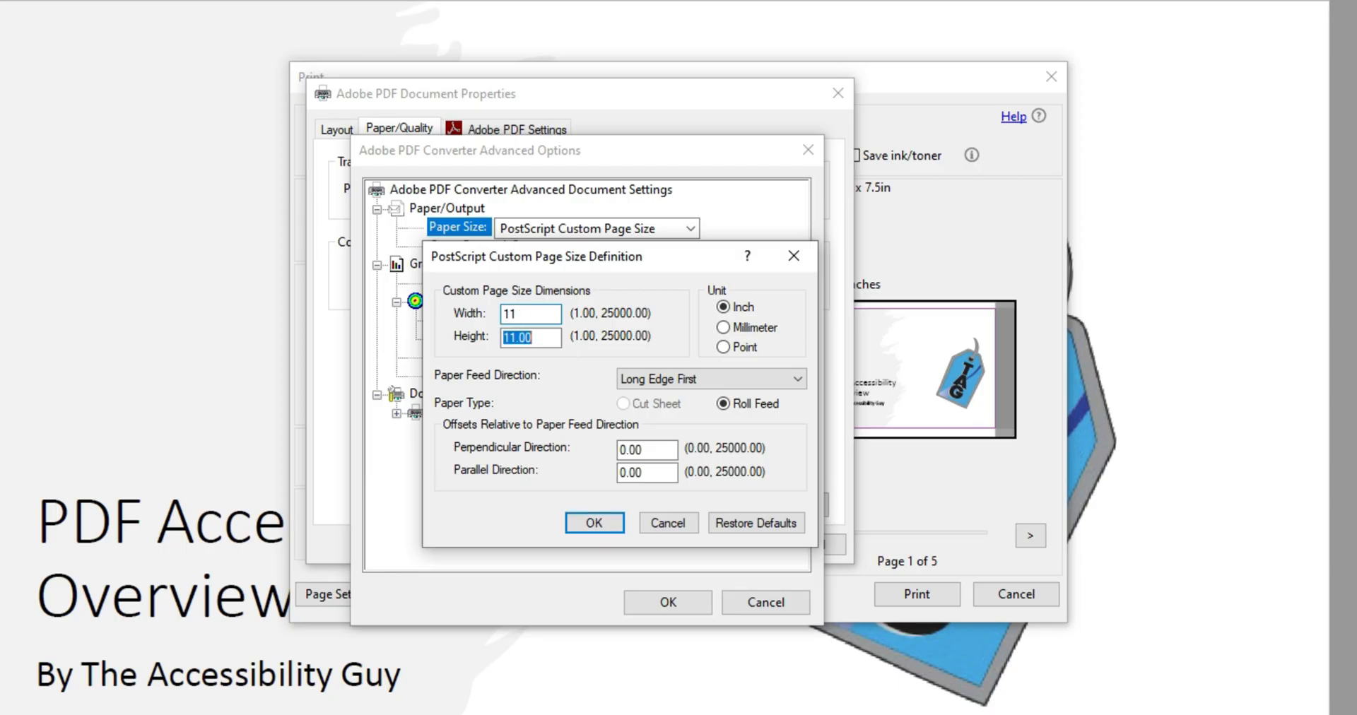
text(17)
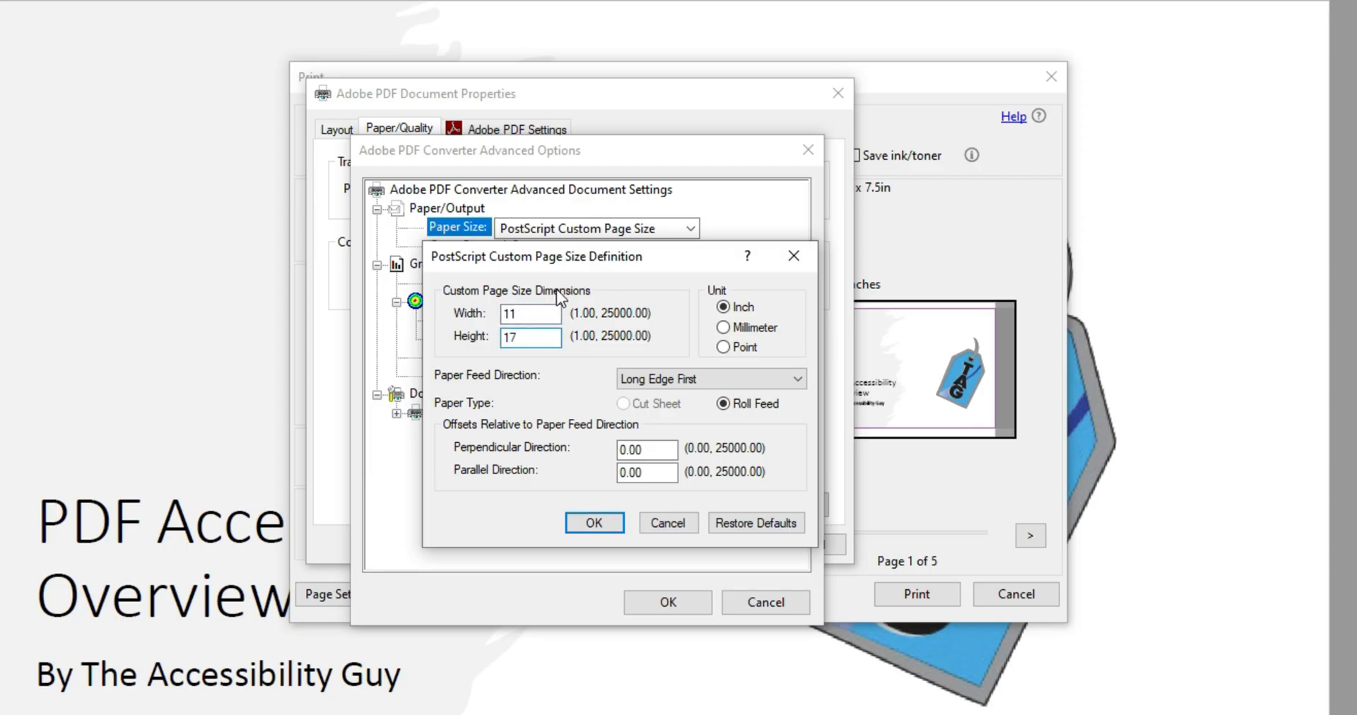
click(530, 314)
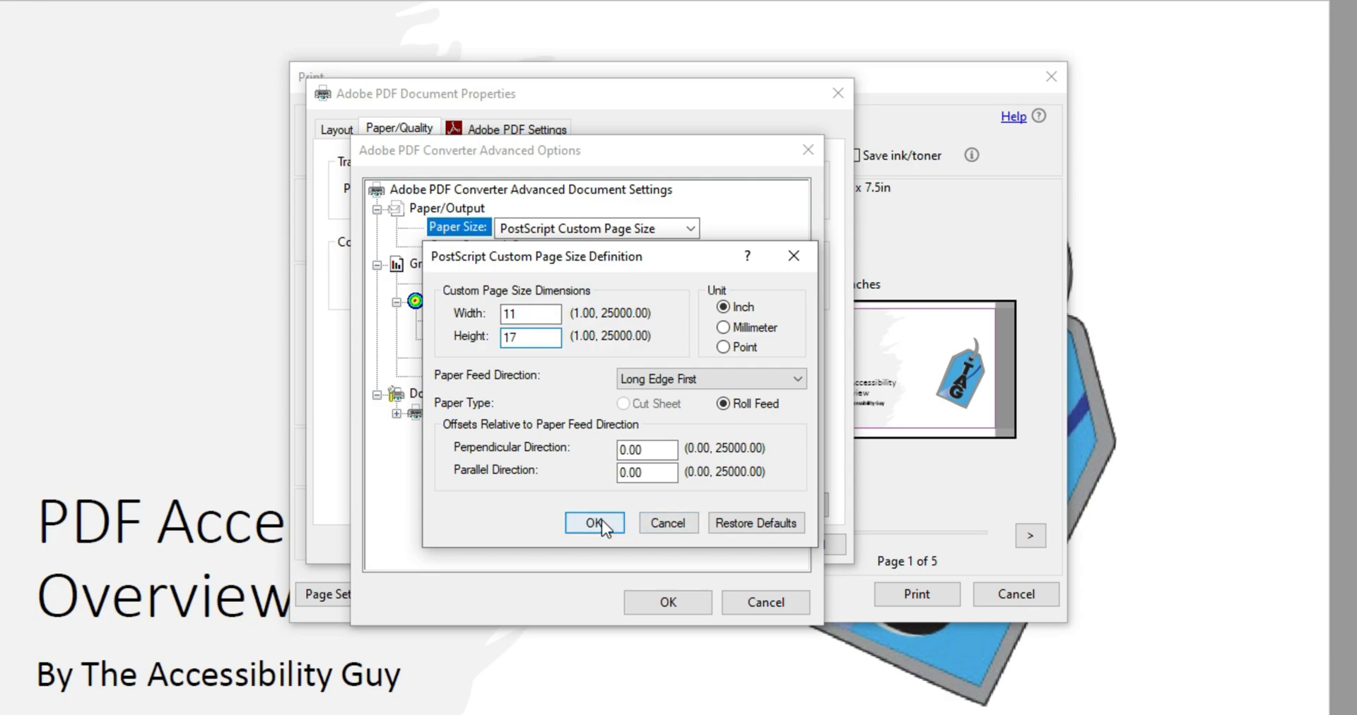
click(594, 523)
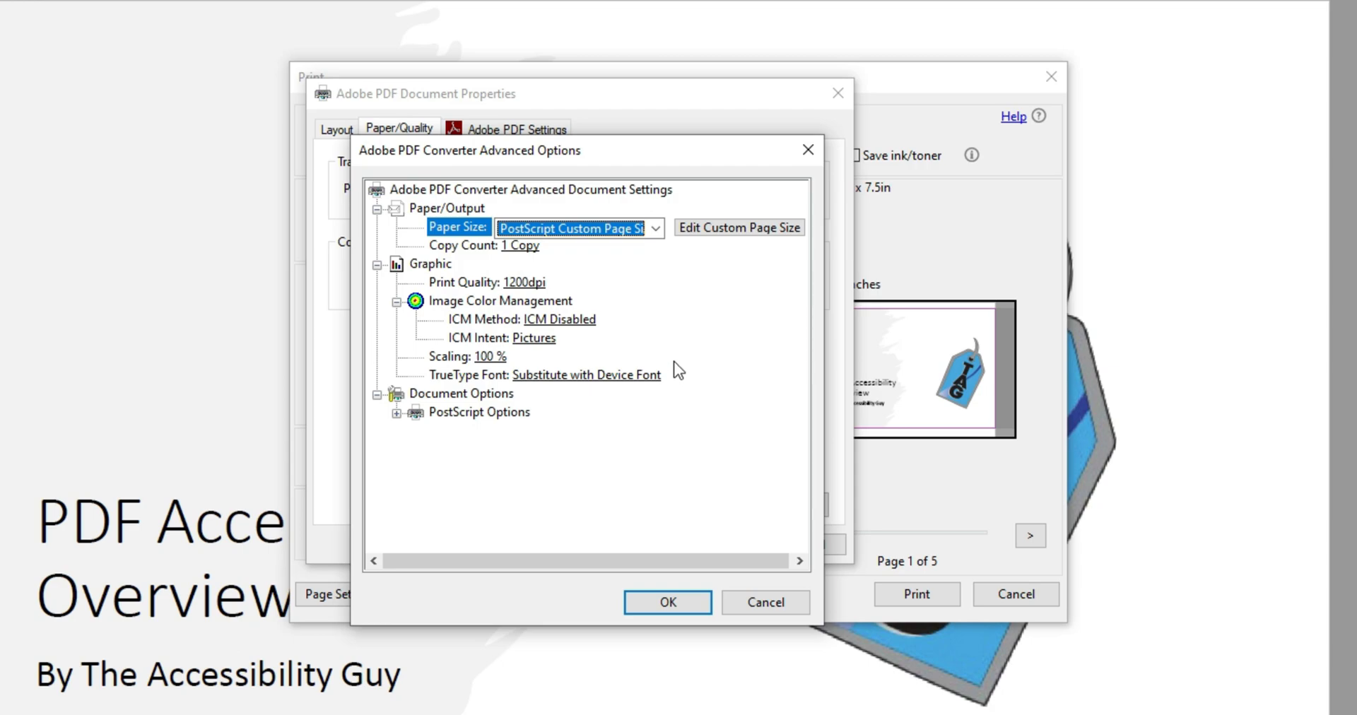
mouse_move(680, 366)
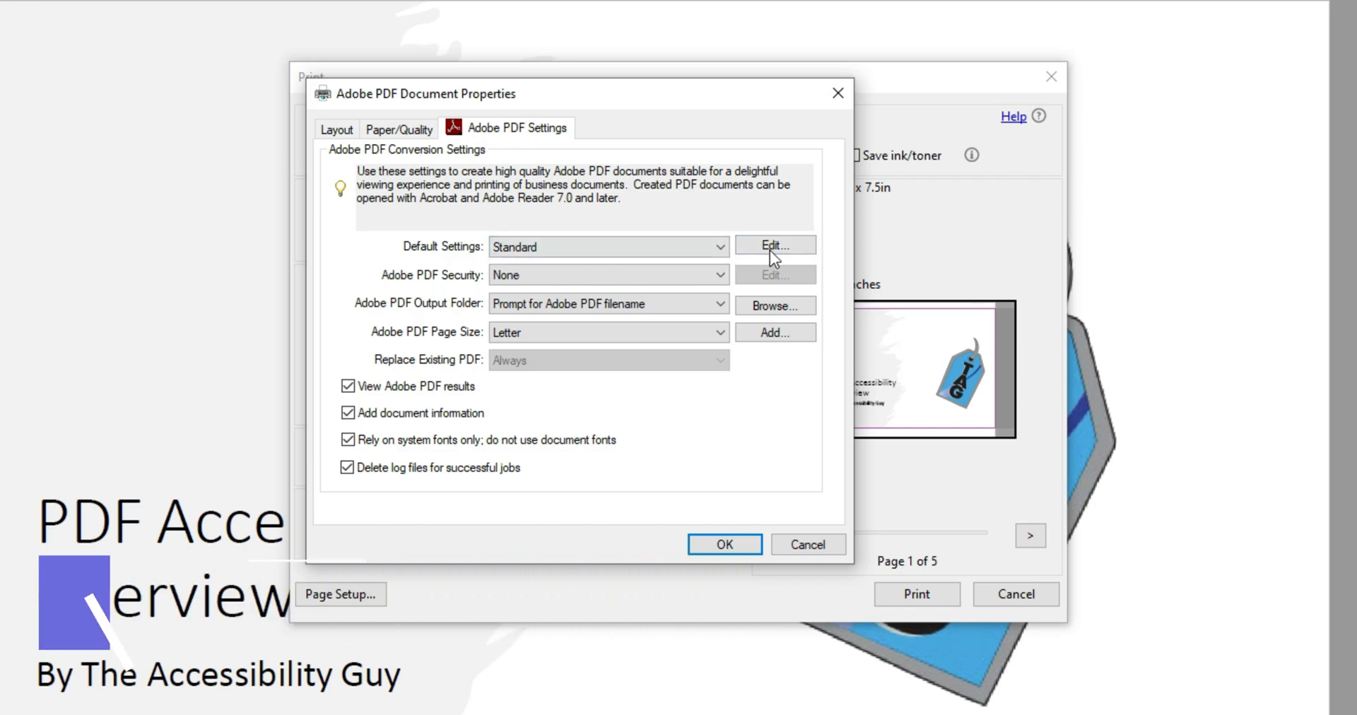
Edit the Standard conversion preset from the Adobe PDF Settings Default Settings
click(774, 244)
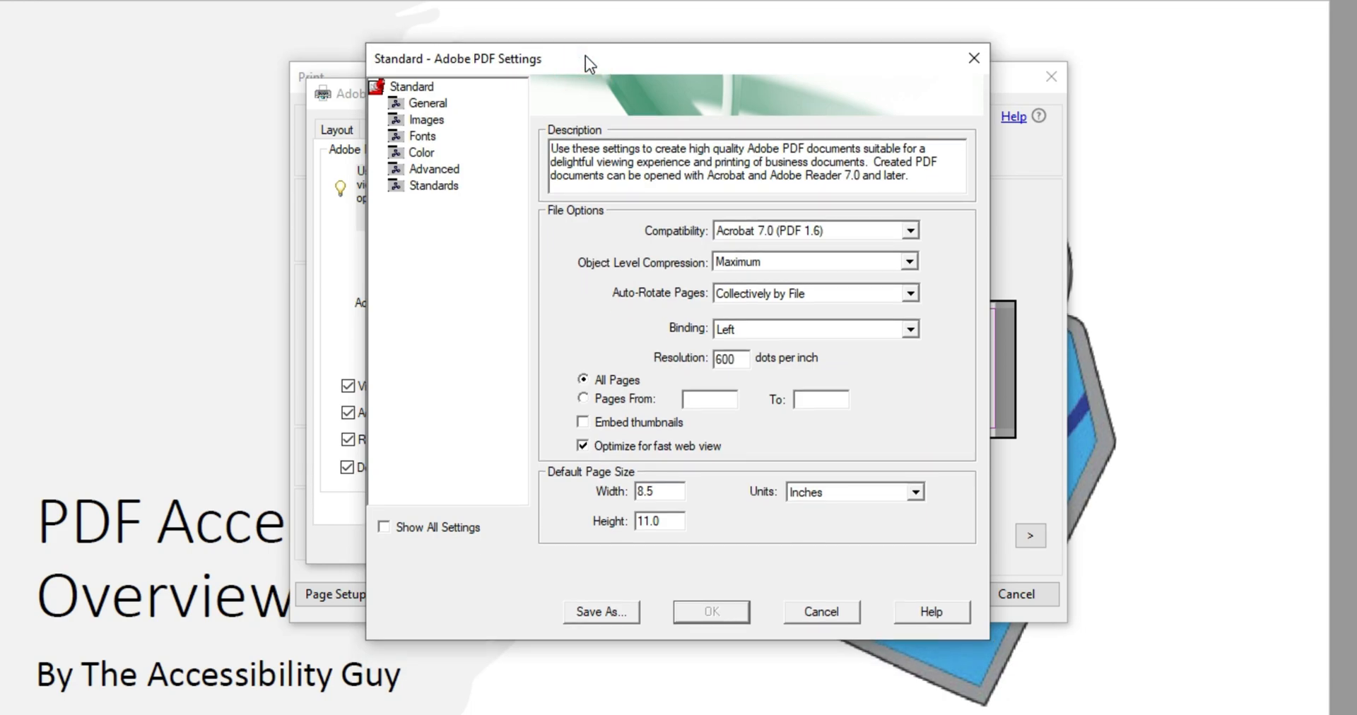
mouse_move(433, 134)
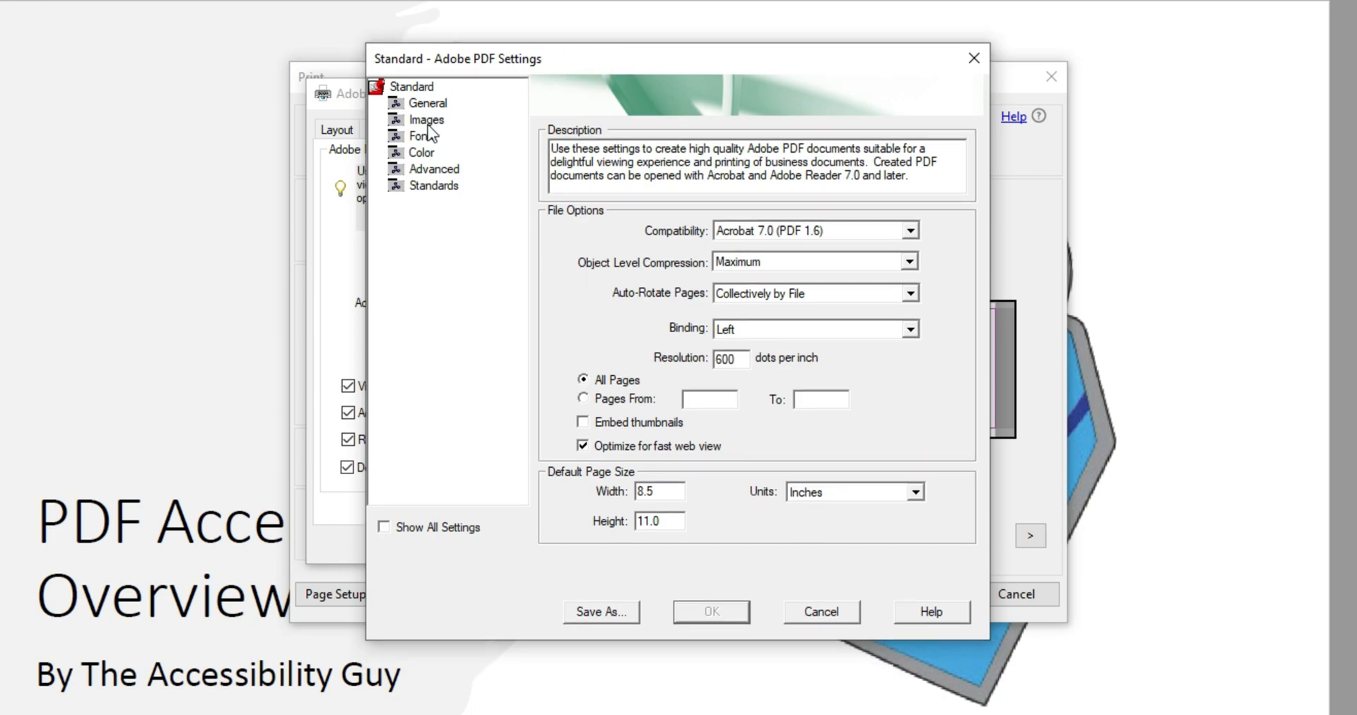
In Images, set colour downsampling Off and quality Maximum, saved as preset Standard(1)
click(425, 120)
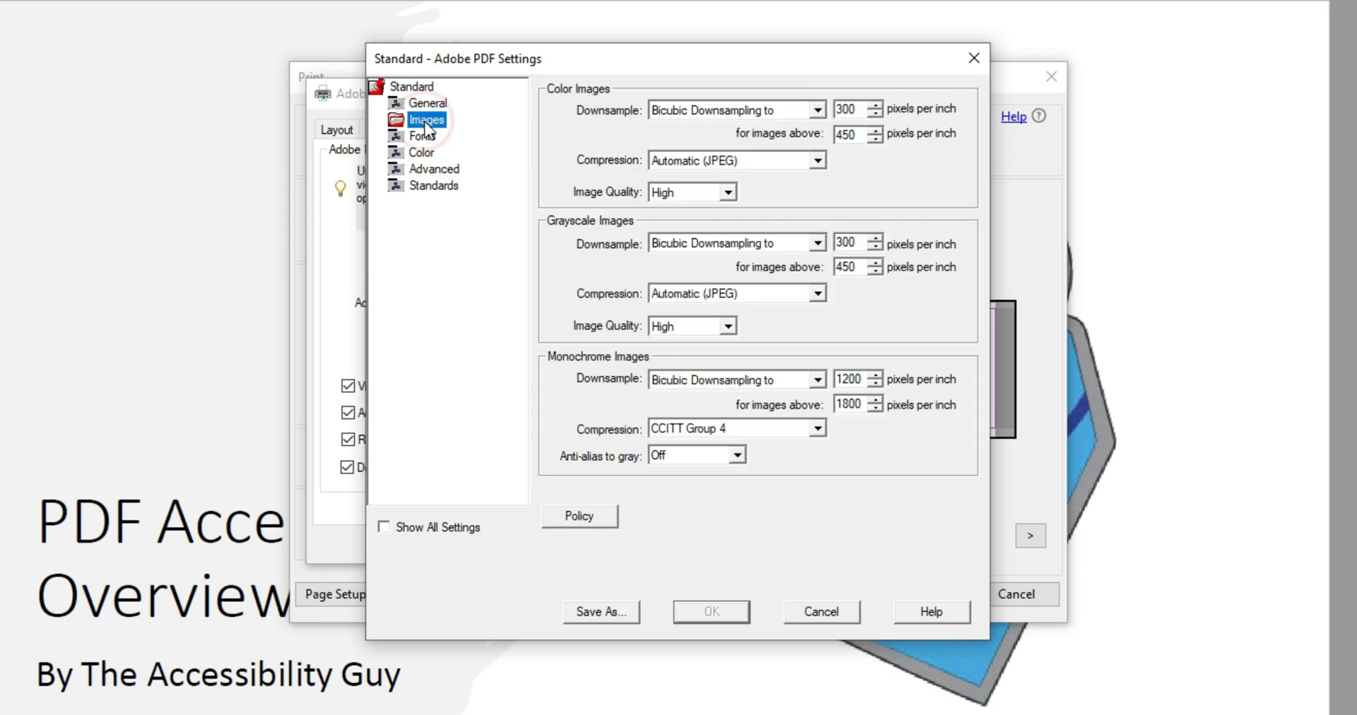
mouse_move(690, 130)
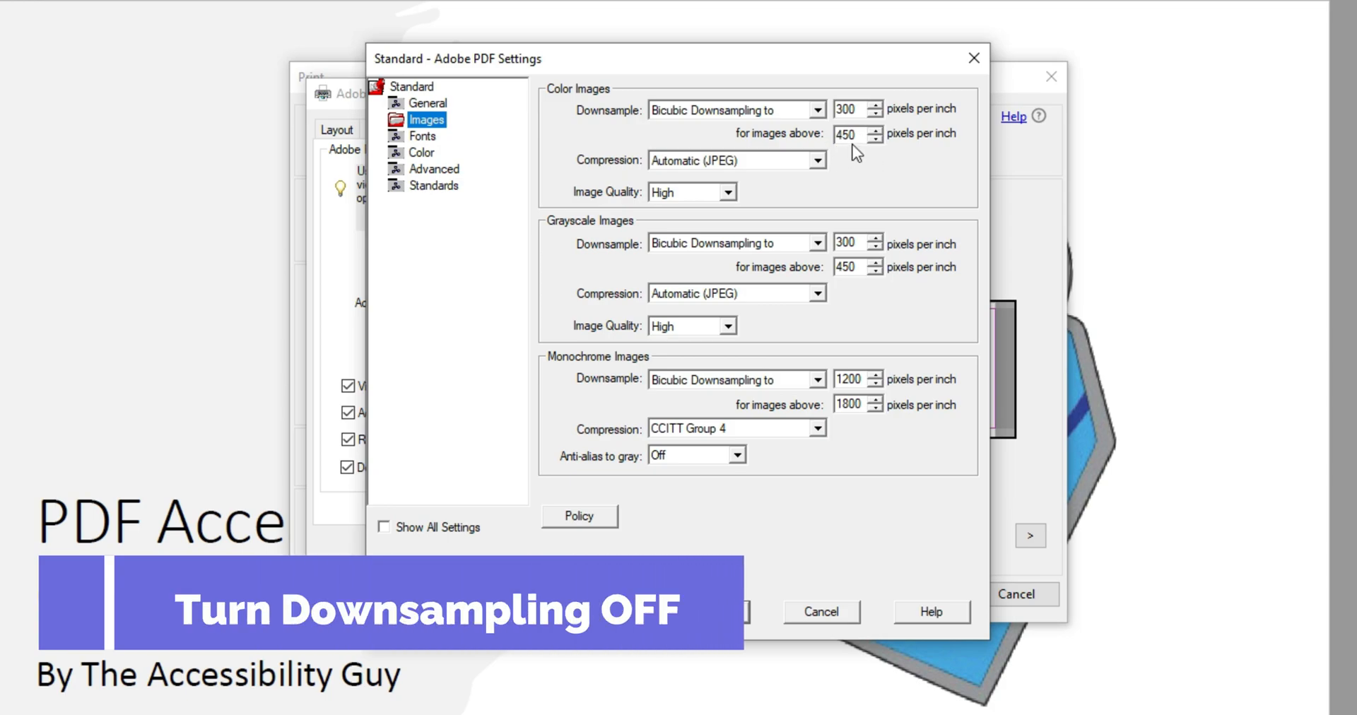
click(814, 109)
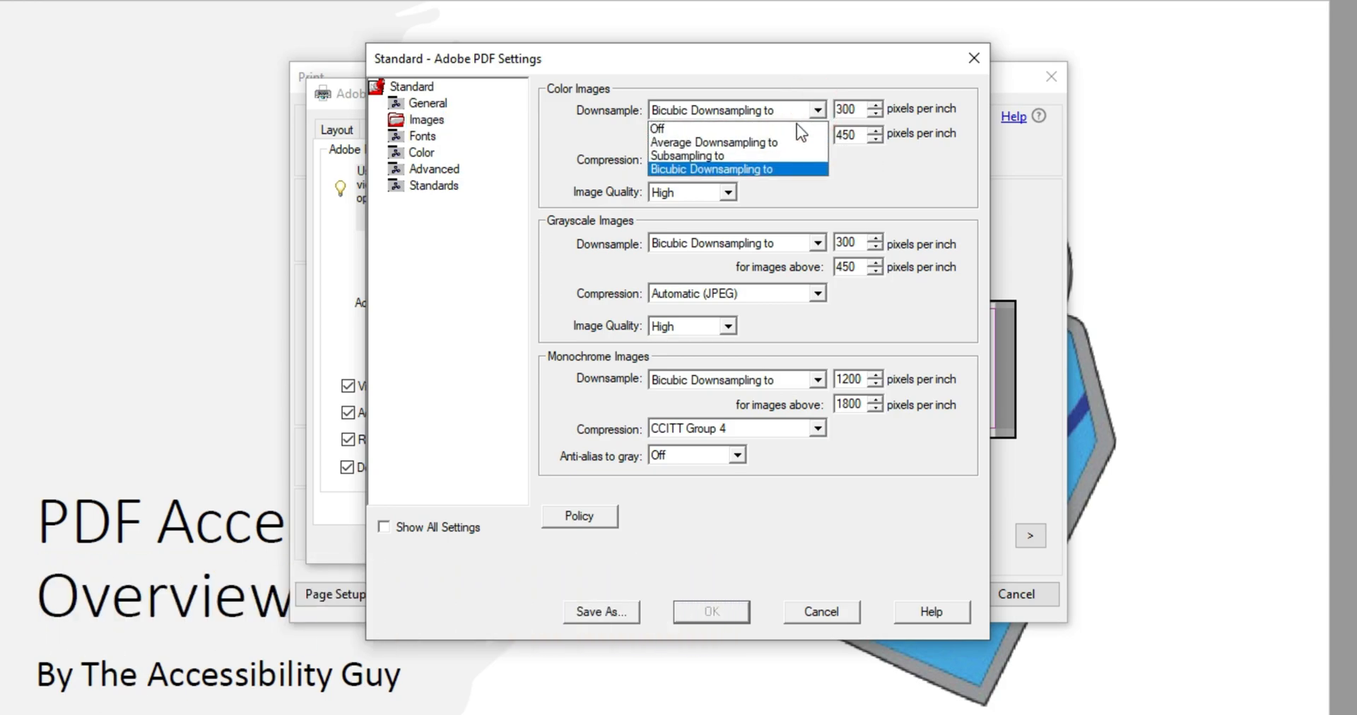
click(657, 129)
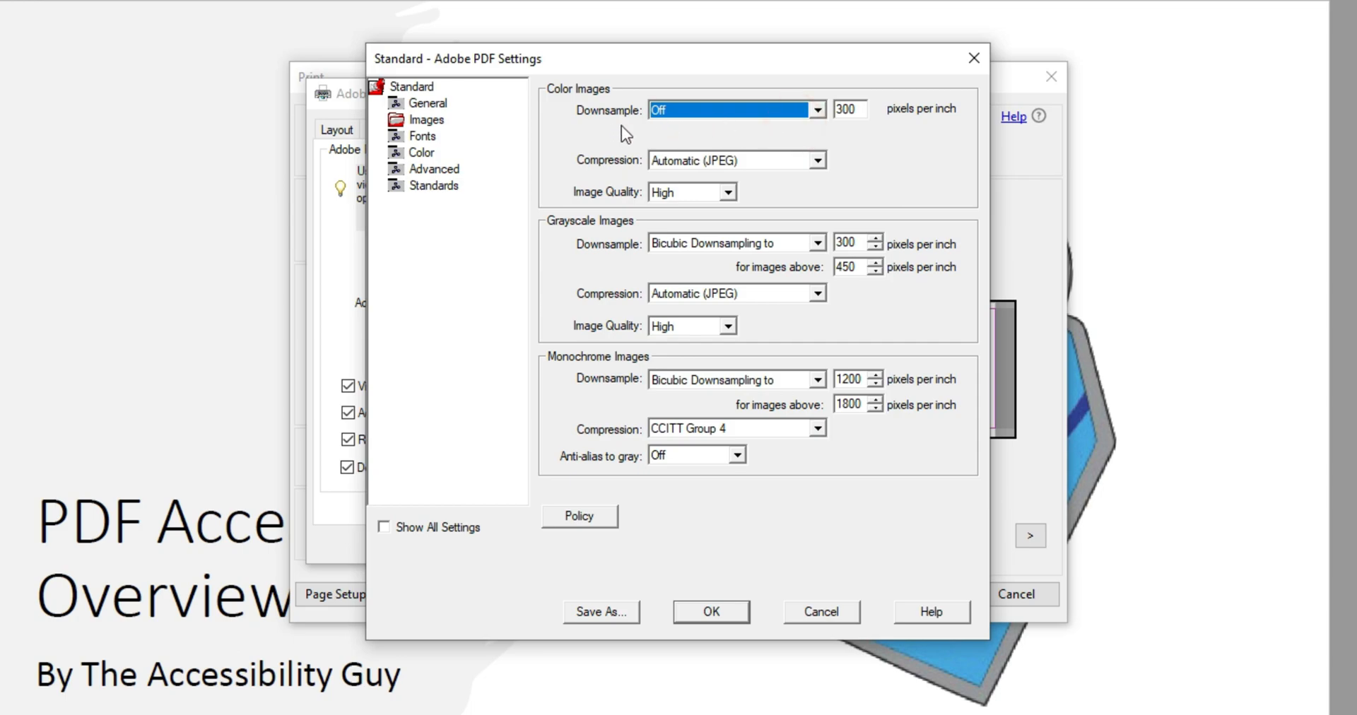
click(736, 159)
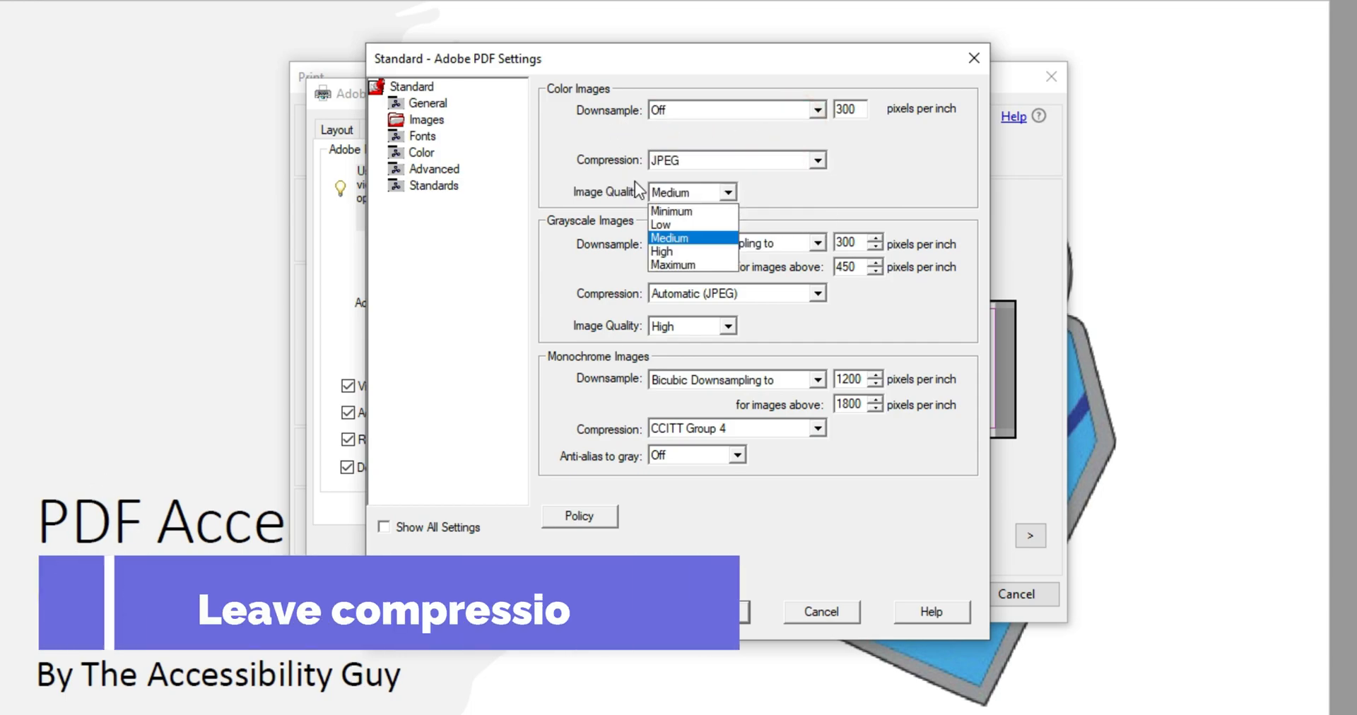
click(673, 264)
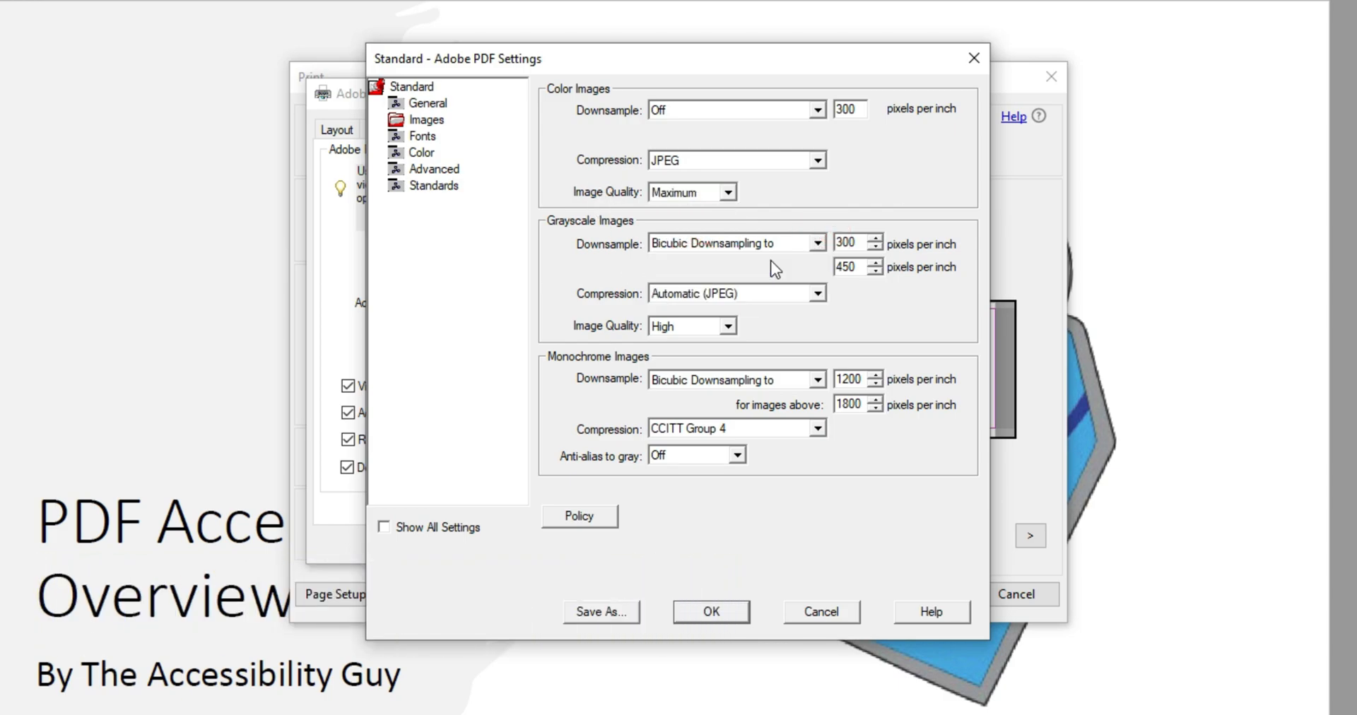
click(819, 243)
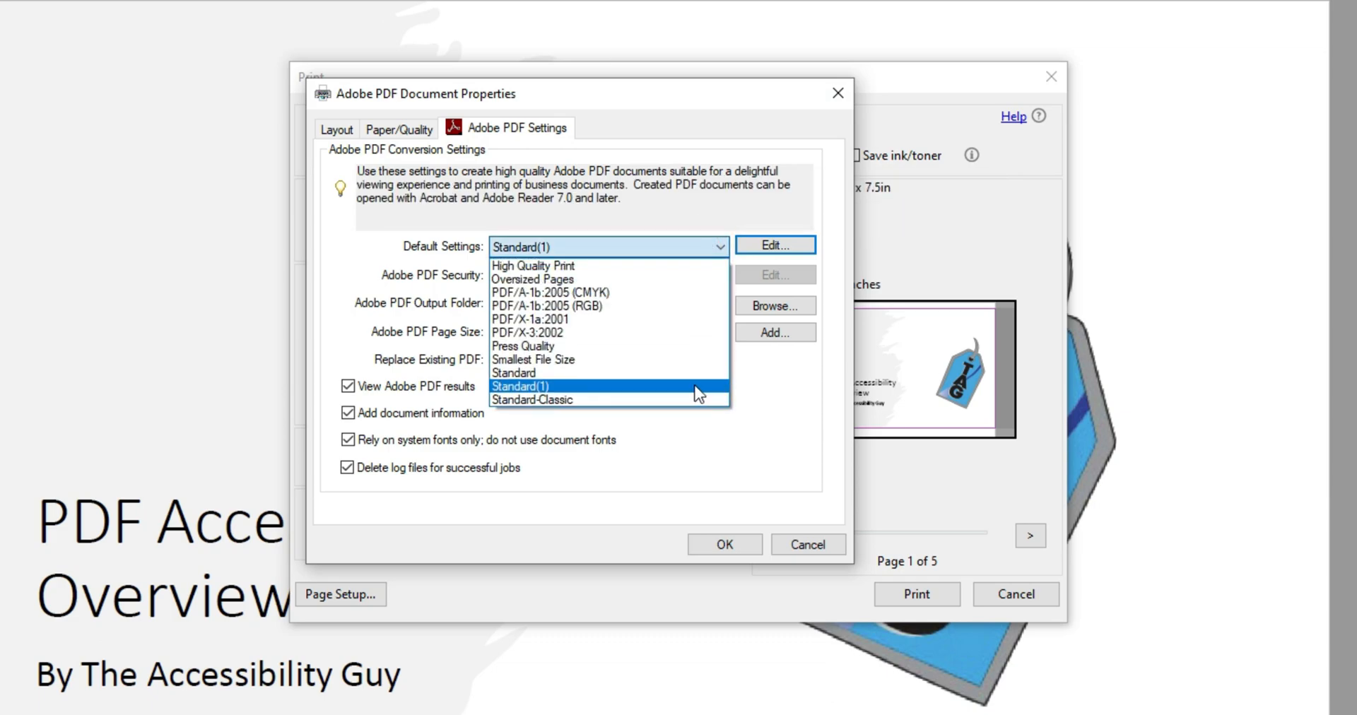
mouse_move(639, 388)
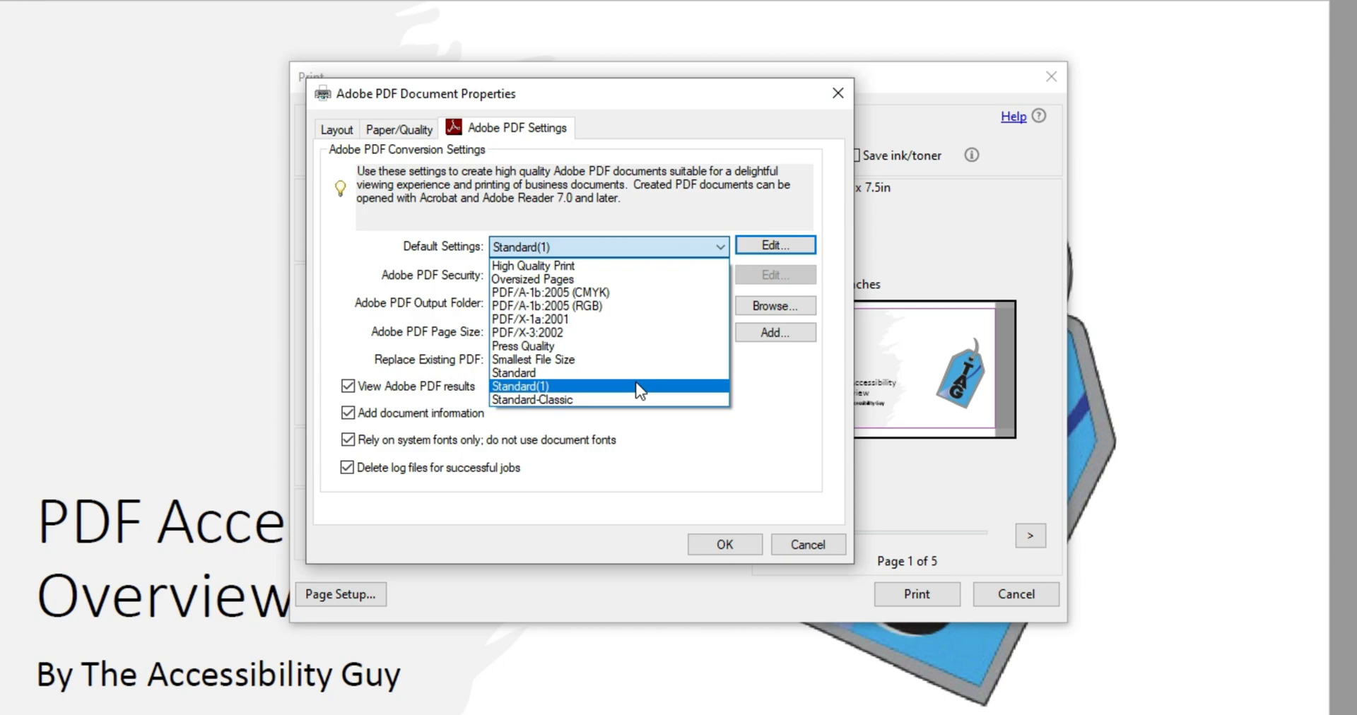
Select the Standard(1) preset and review its Fonts, Color and Standards settings, cancelling without changes
click(520, 386)
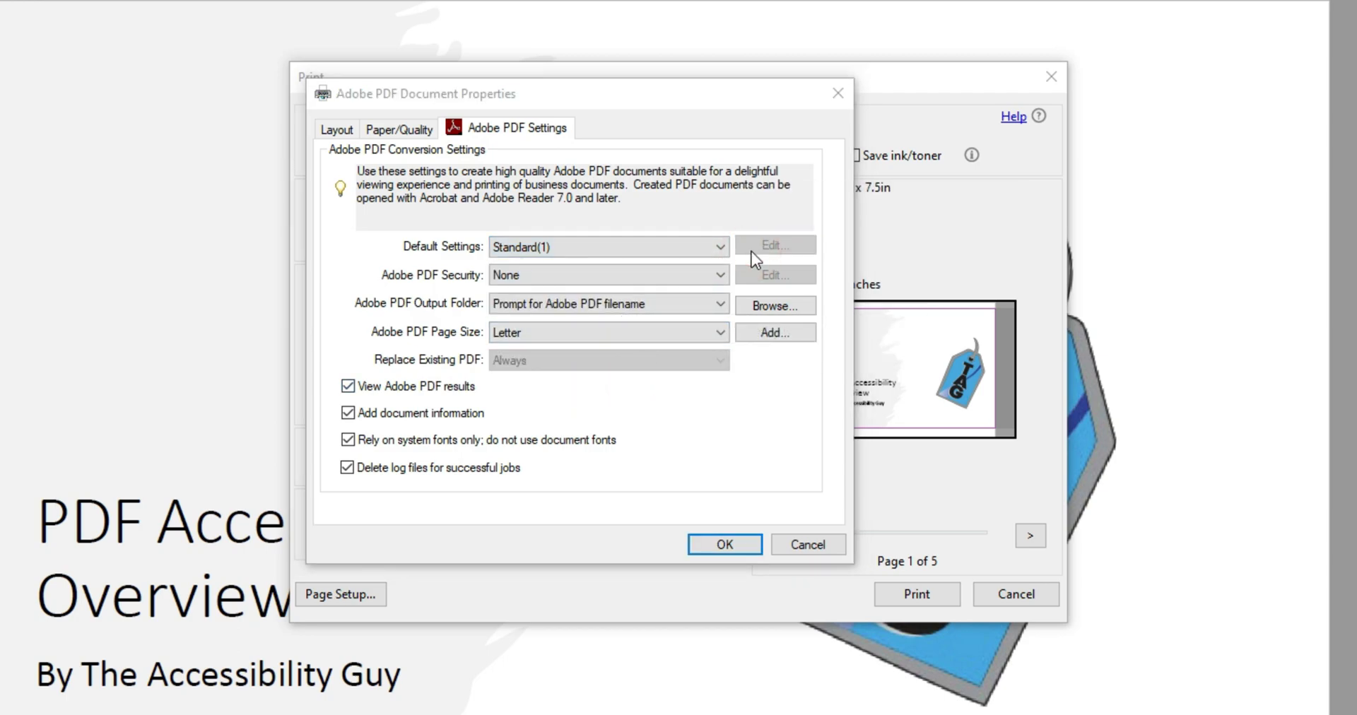
click(773, 244)
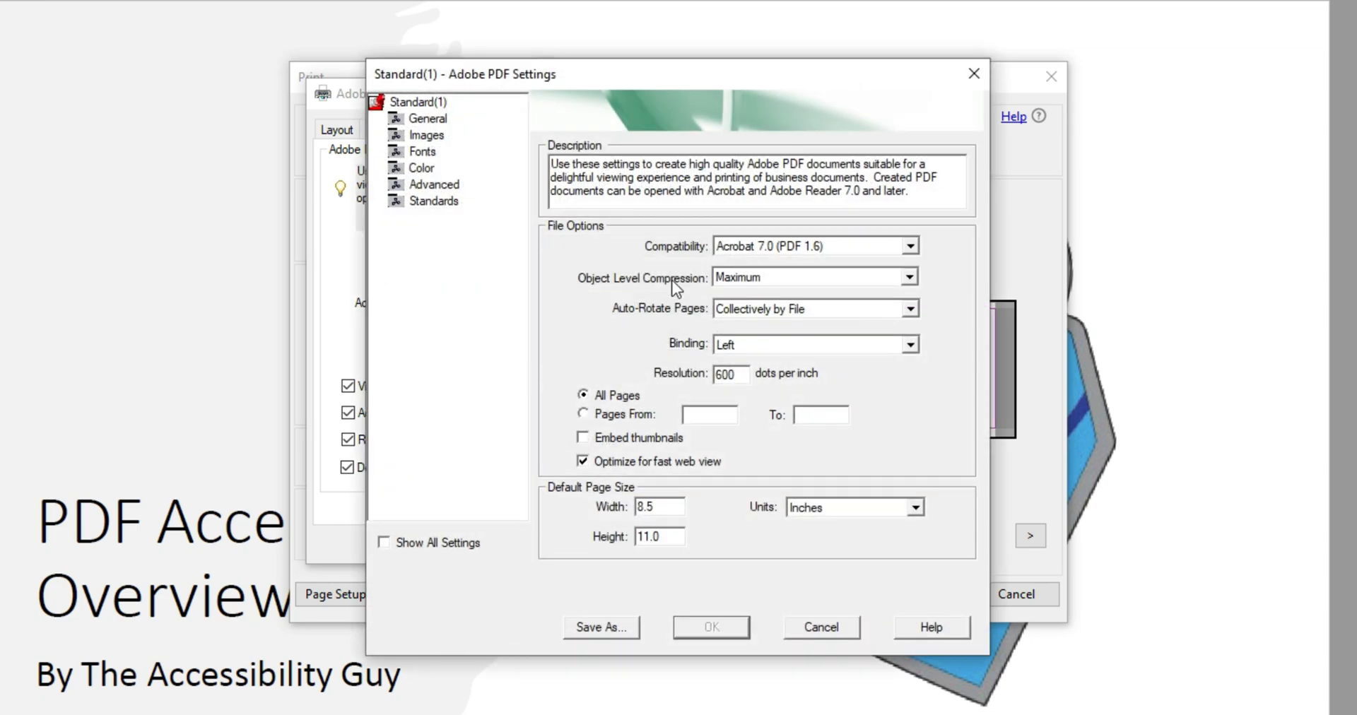
mouse_move(677, 298)
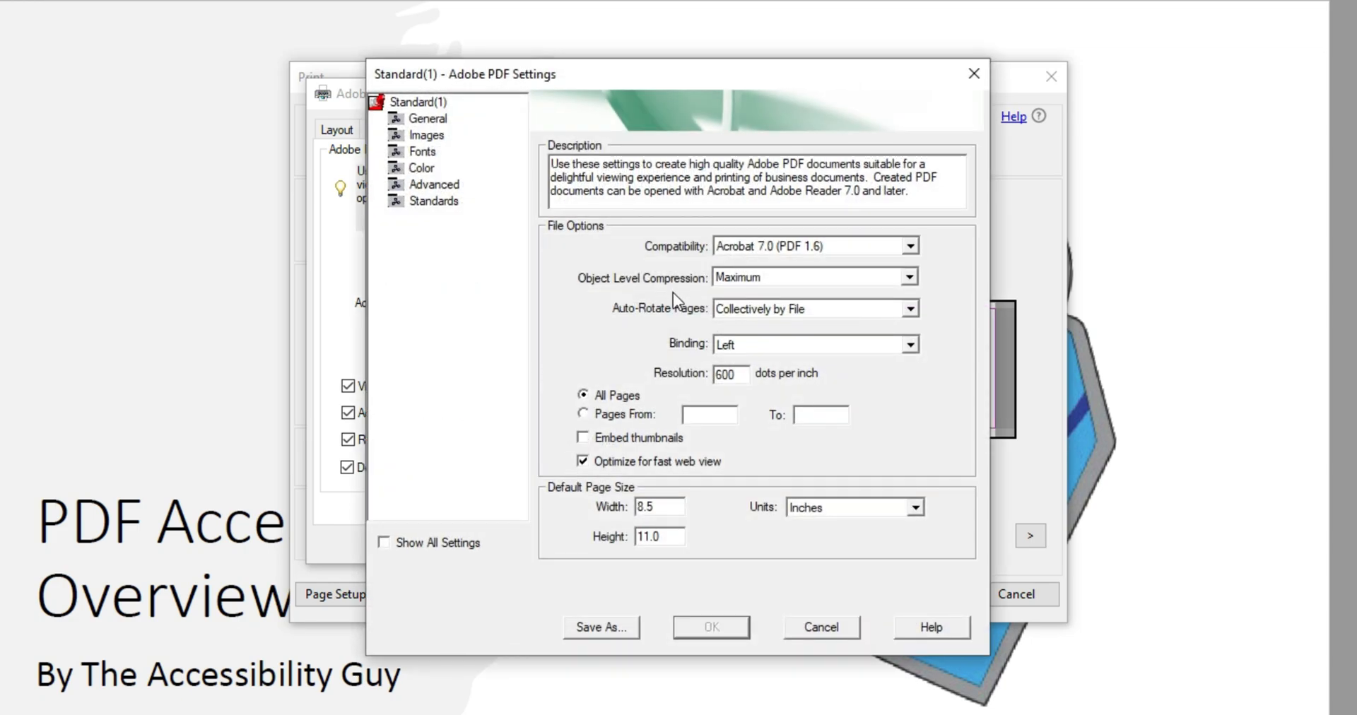
click(424, 151)
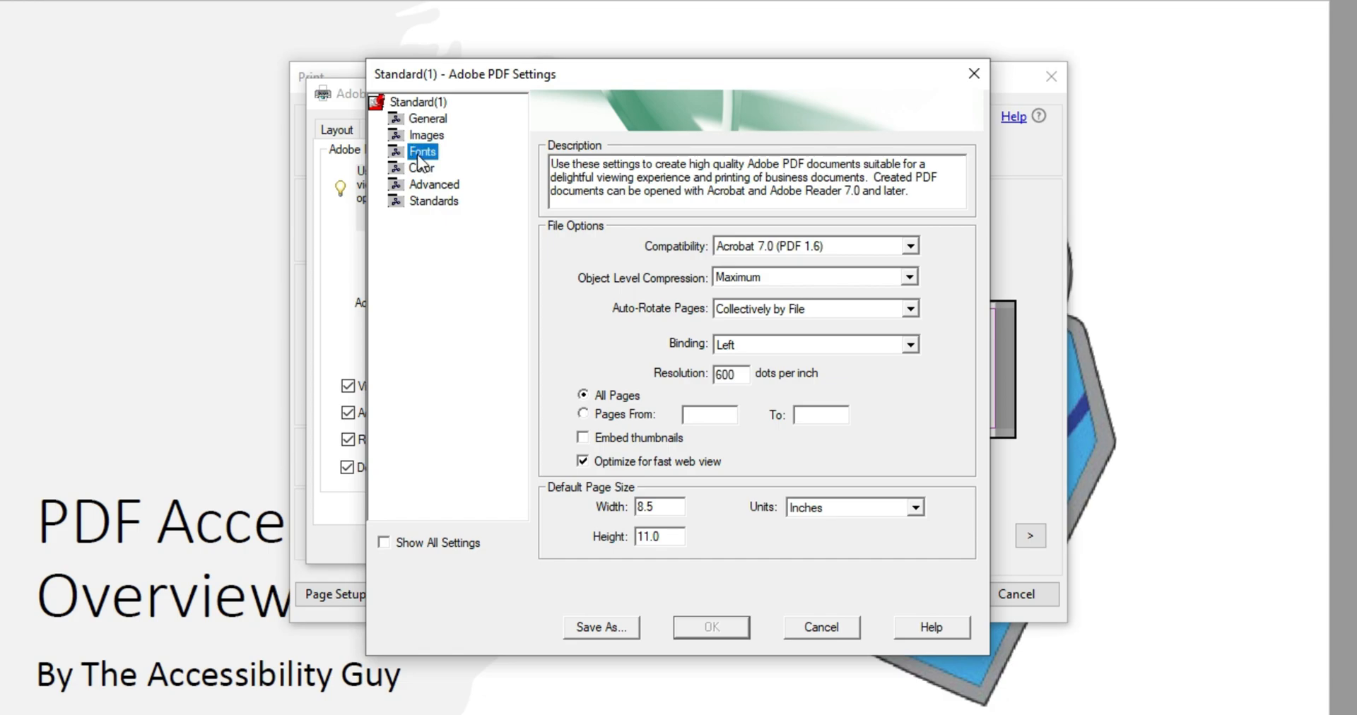
click(423, 151)
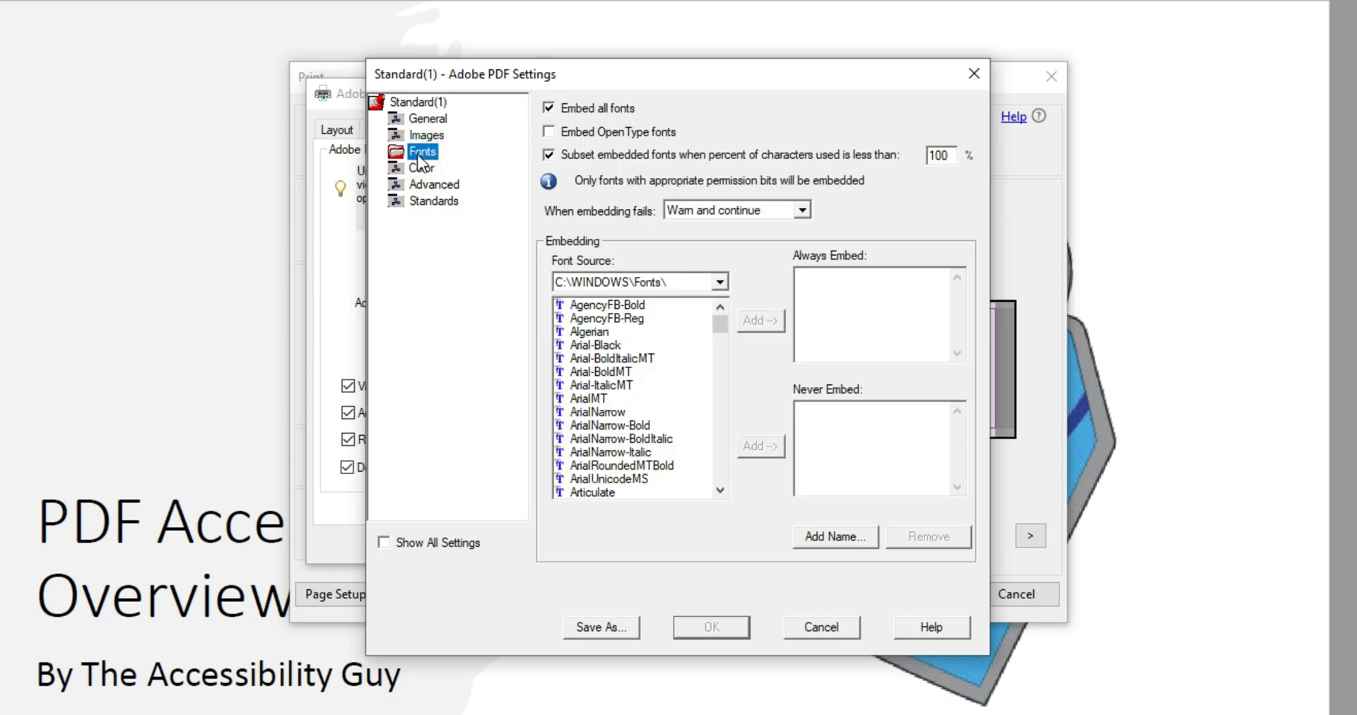
click(422, 168)
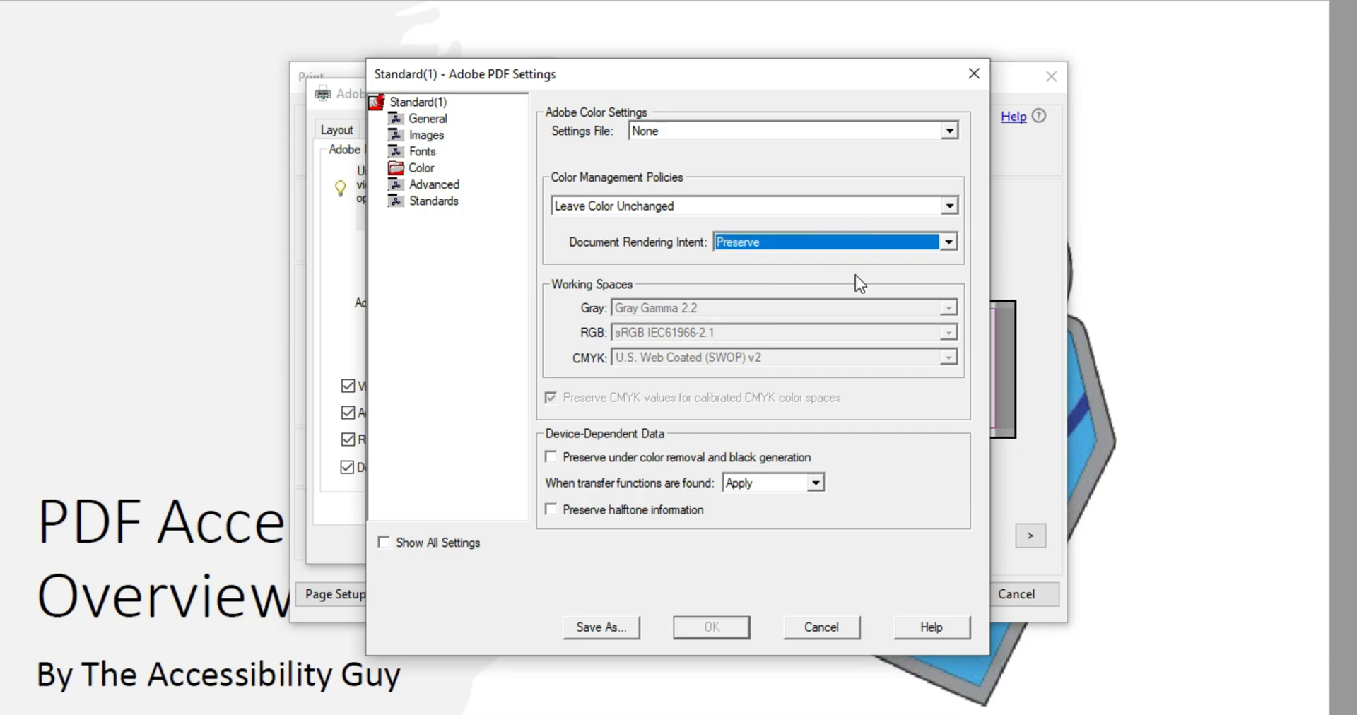
click(429, 119)
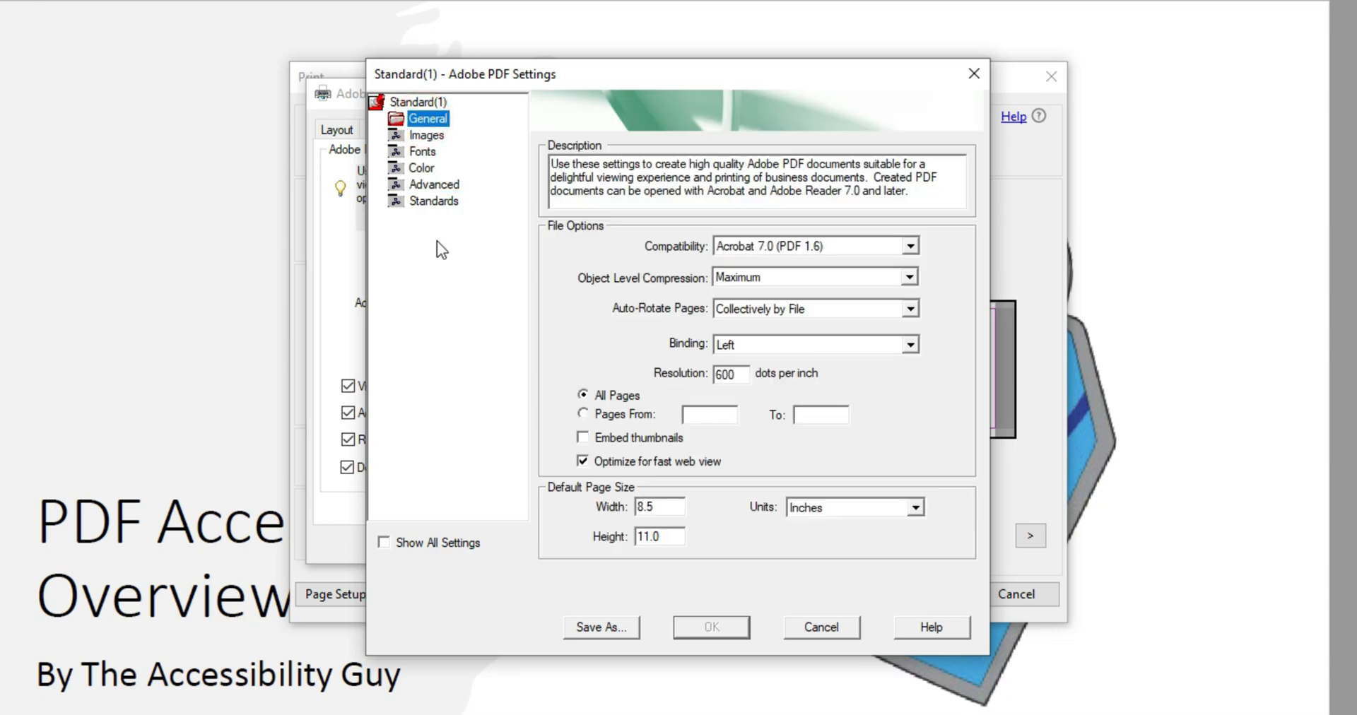
click(434, 201)
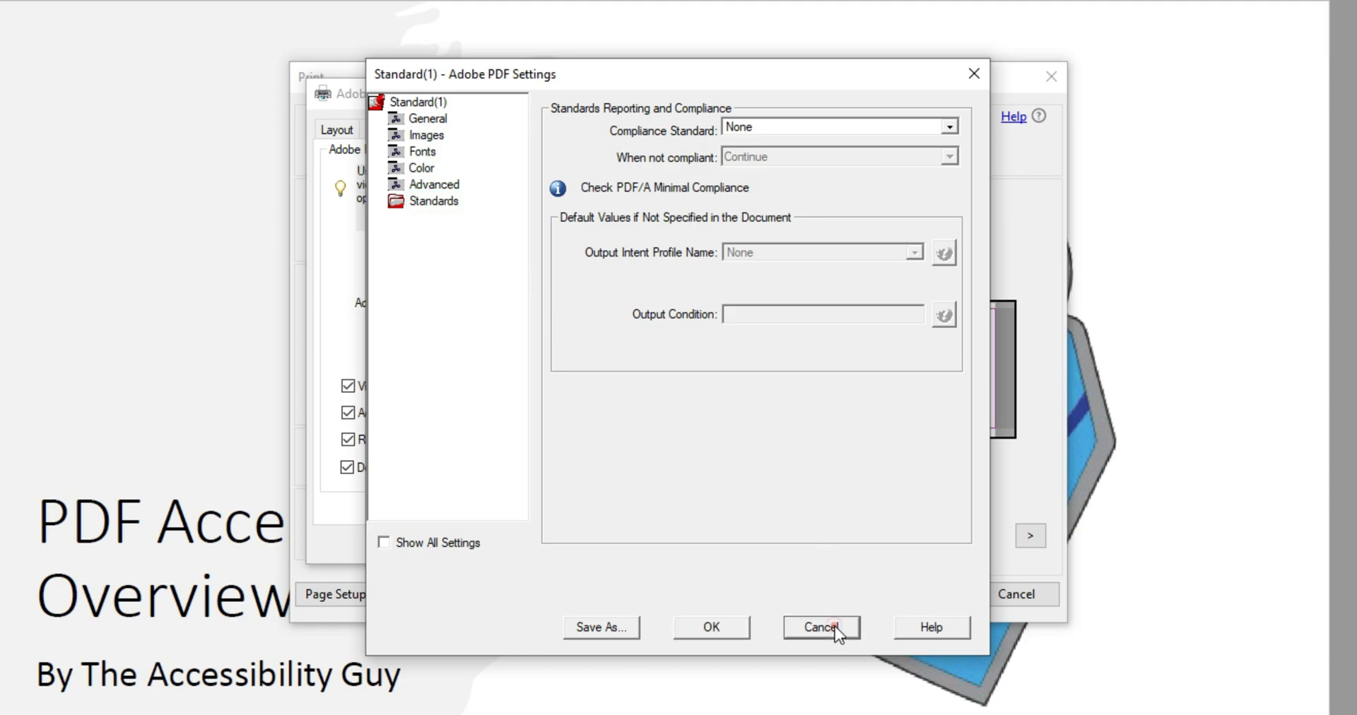
click(820, 628)
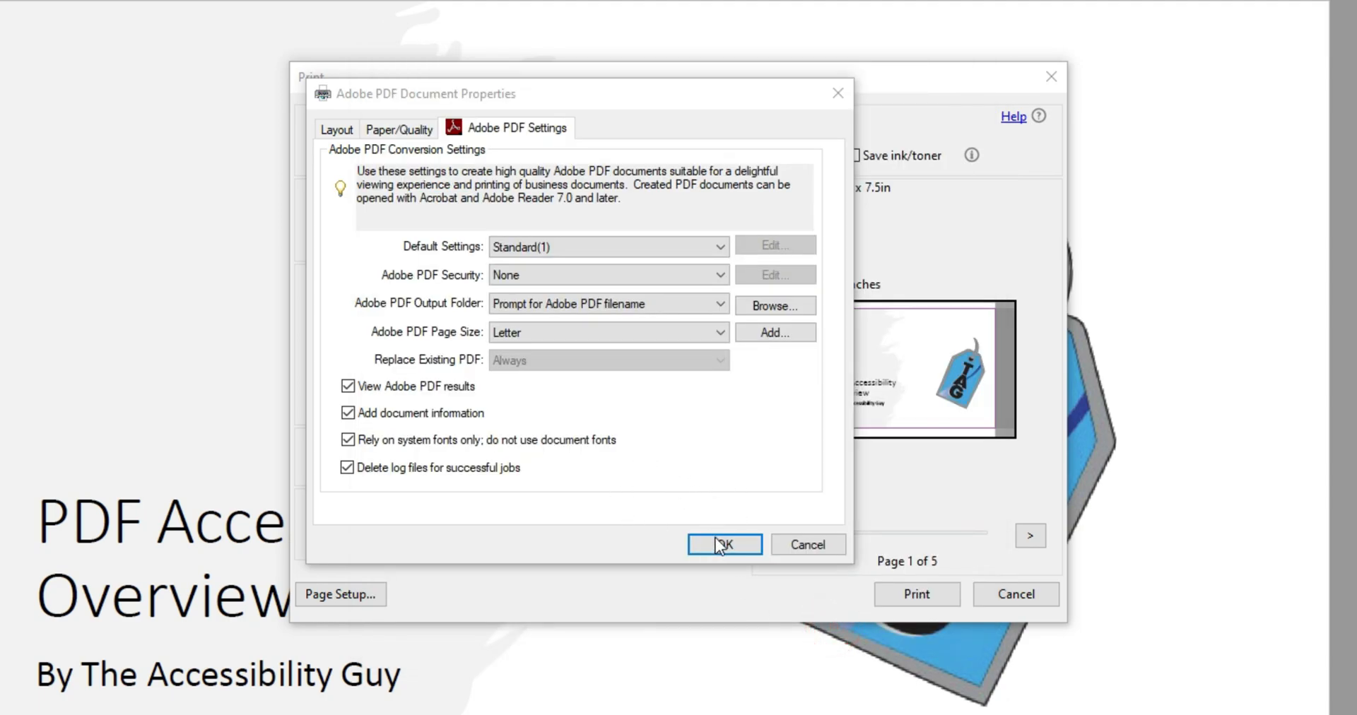
Confirm the printer properties and print the slides to a new 17 x 11 in PDF
click(724, 545)
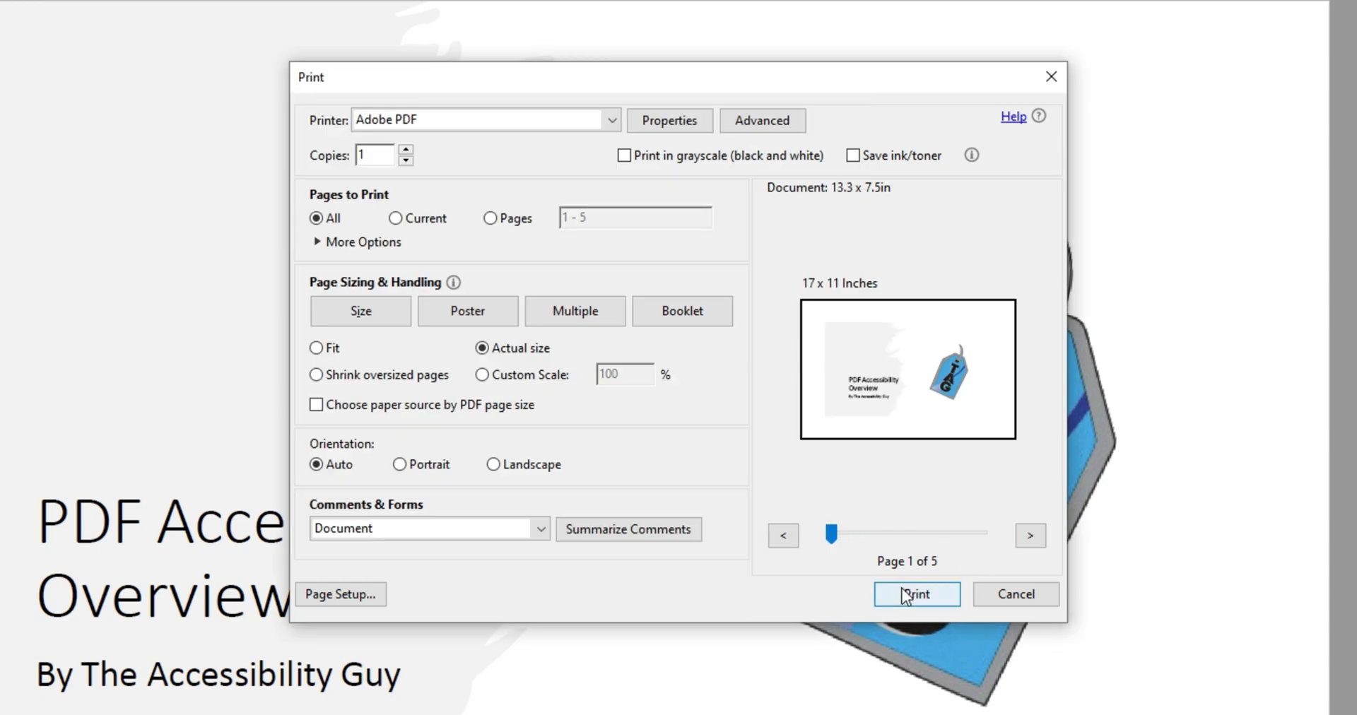
click(916, 594)
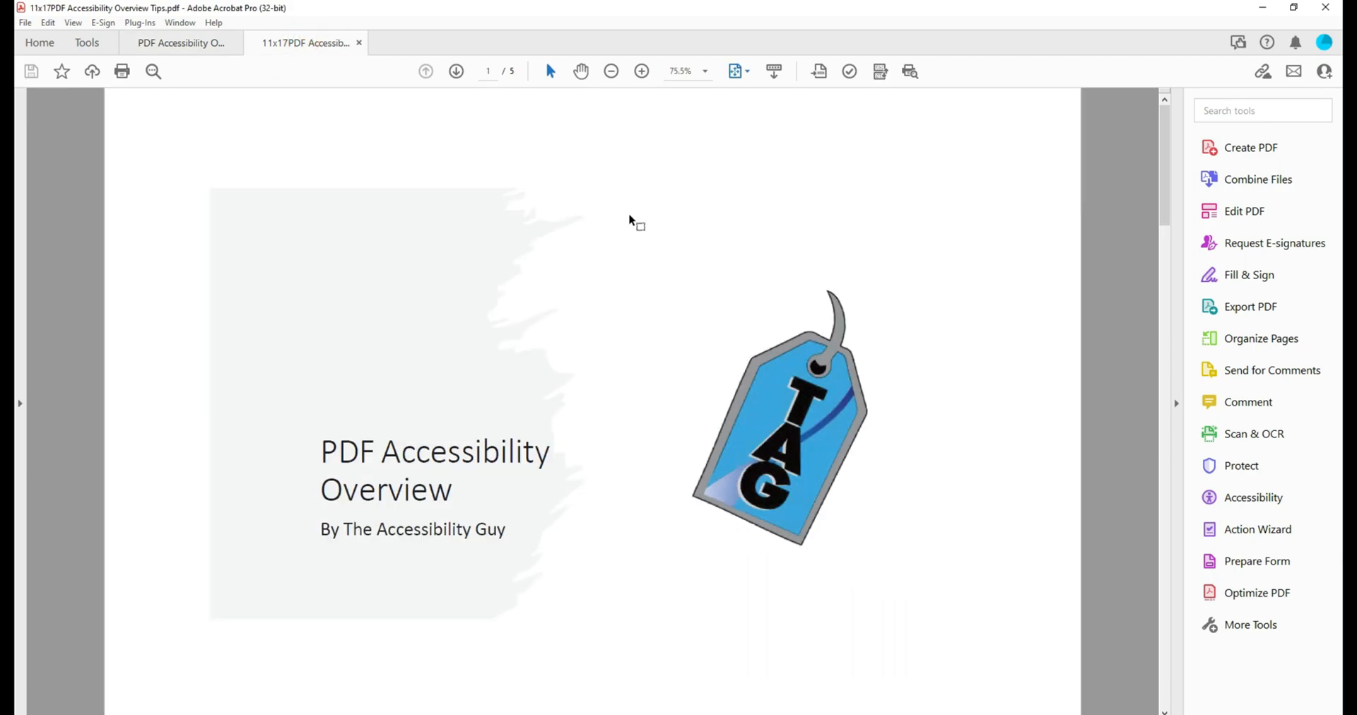
click(25, 22)
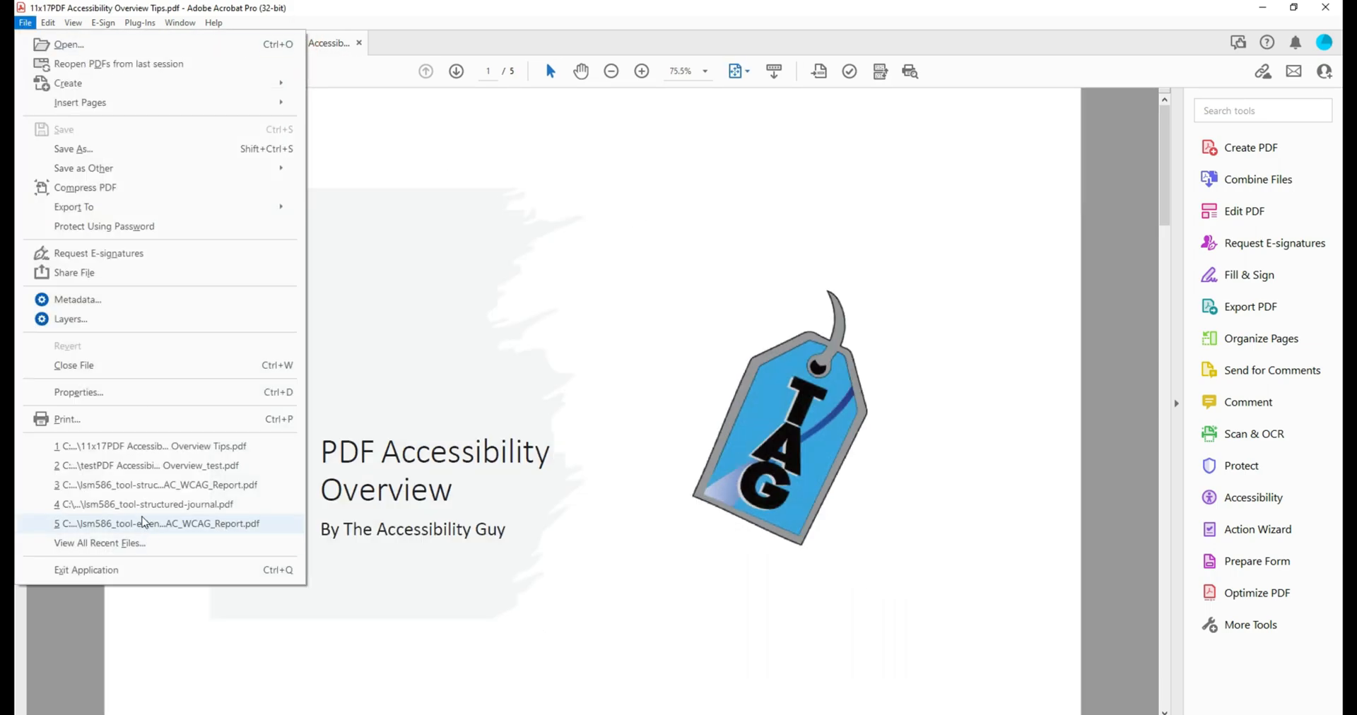
click(76, 392)
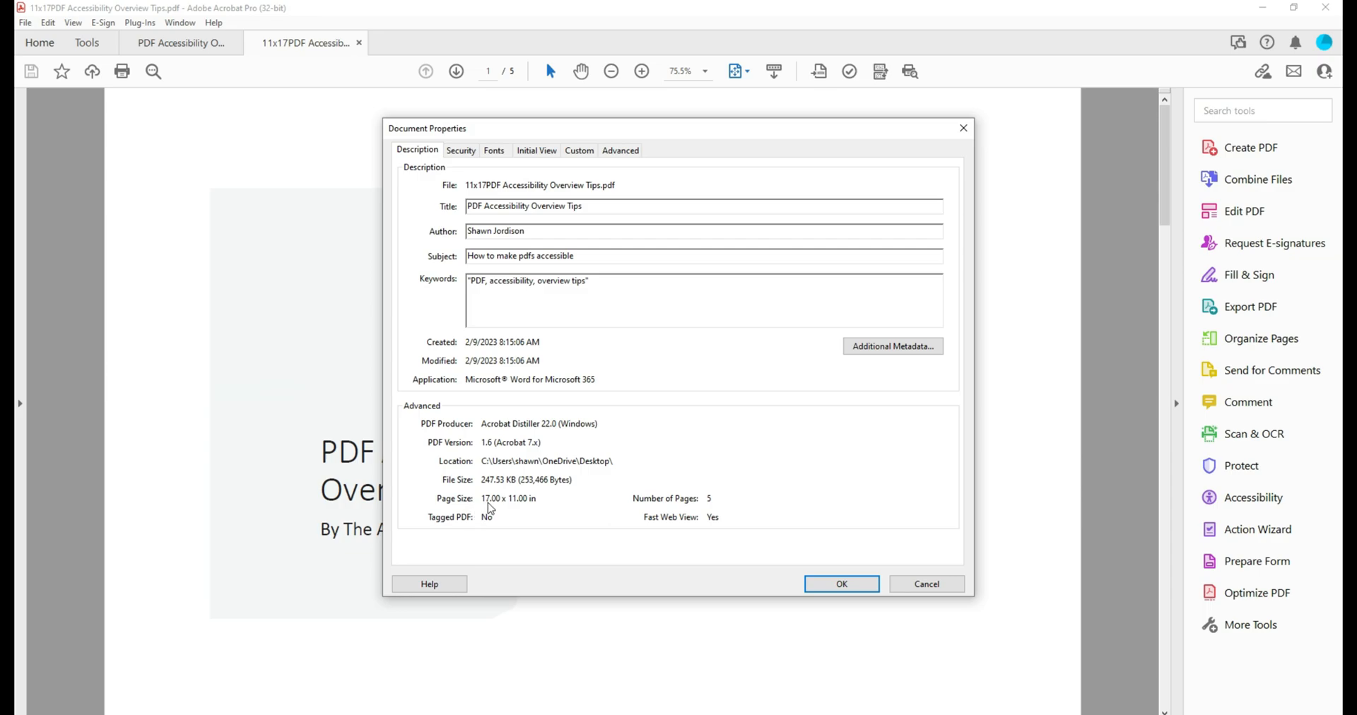
mouse_move(552, 513)
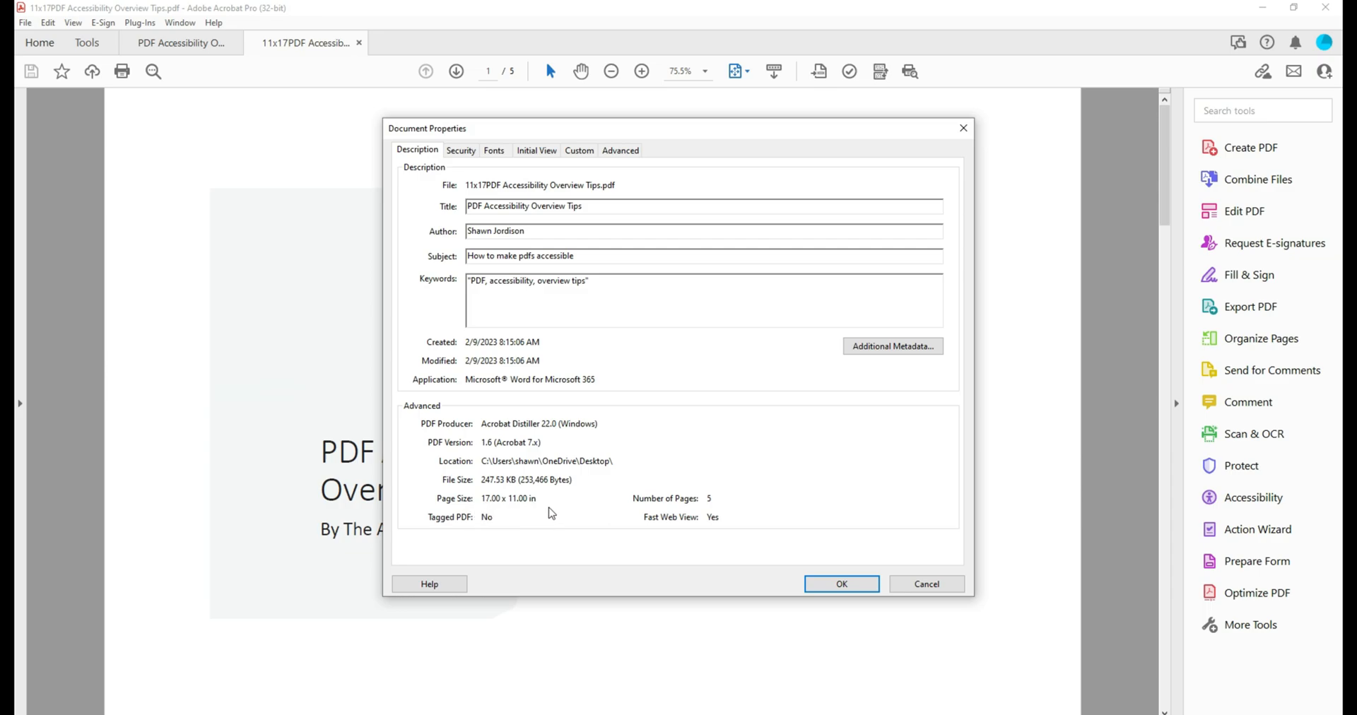
mouse_move(718, 536)
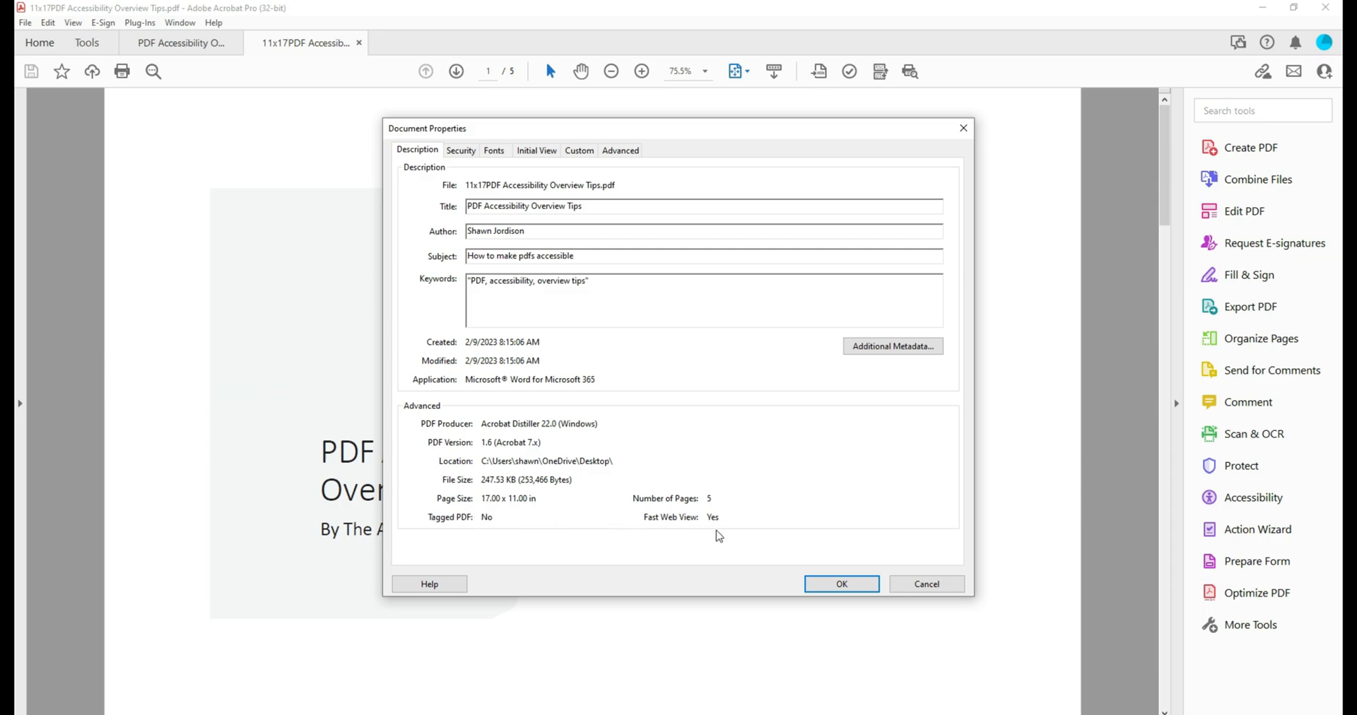
click(840, 583)
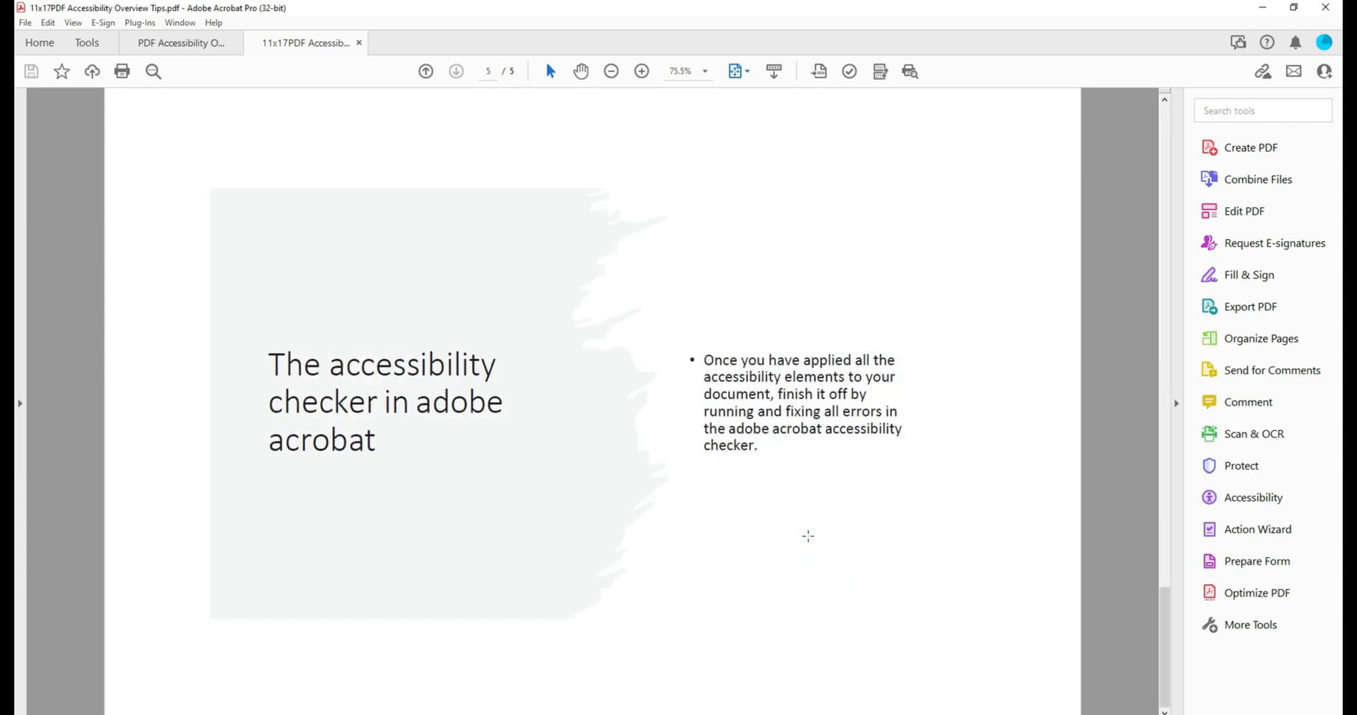
mouse_move(784, 493)
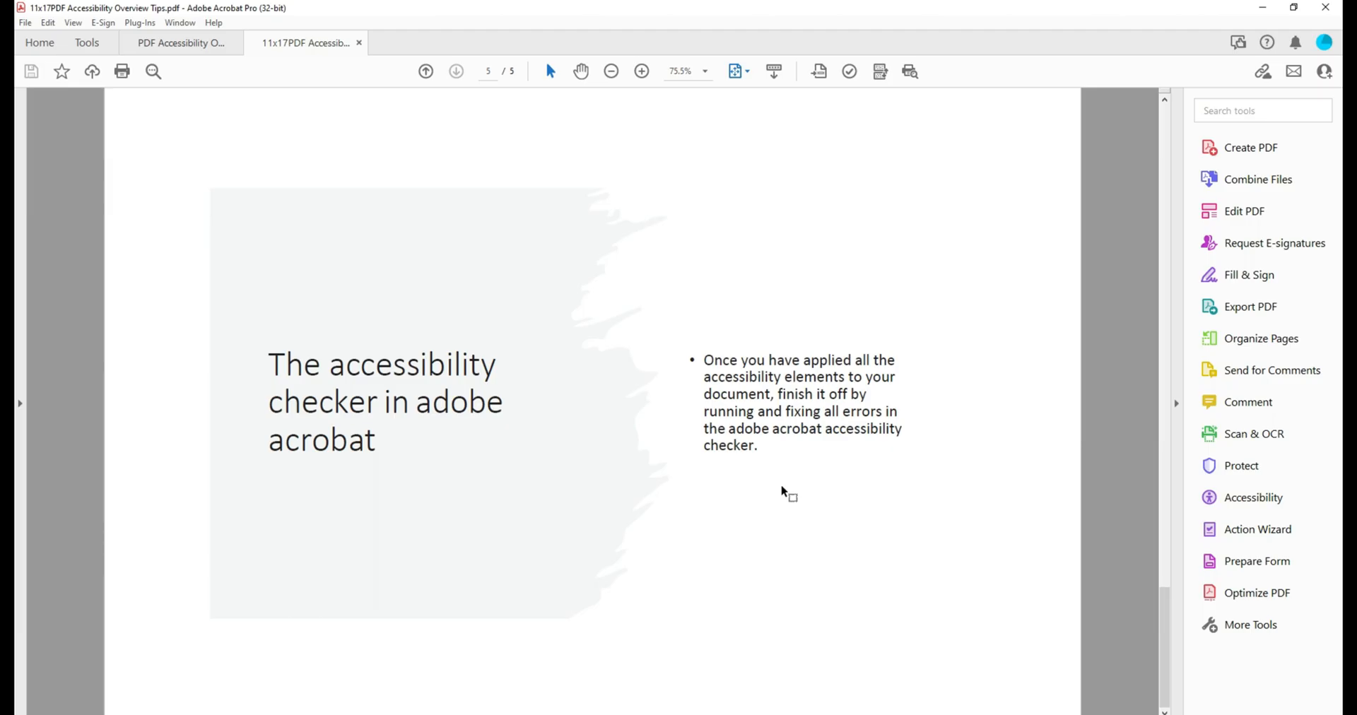